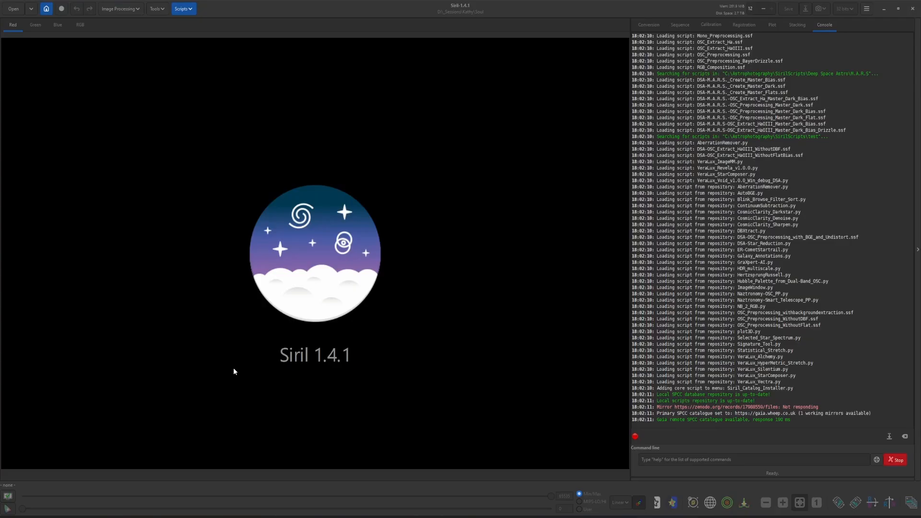
{"action": "mouse_move", "coordinate": [270, 78]}
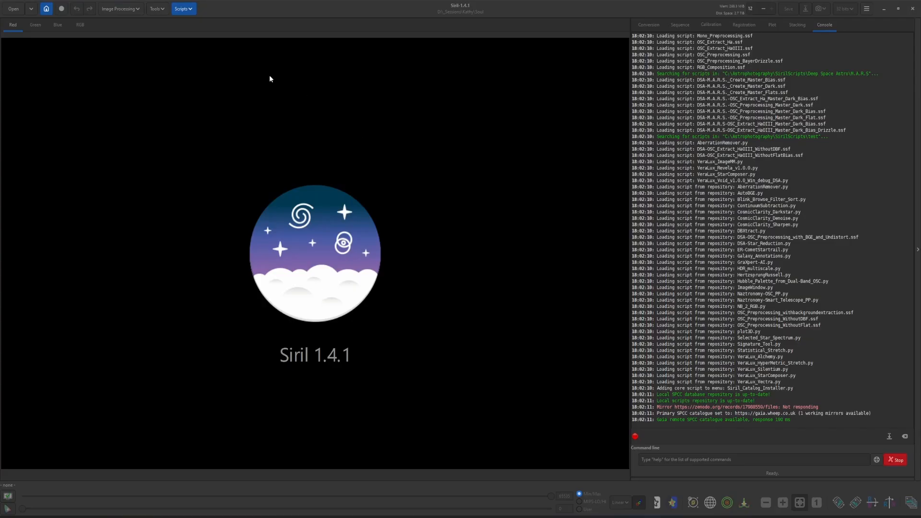
Filter the online scripts list for 'abe', enable AberrationRemover.py and apply.
{"action": "left_click", "coordinate": [183, 8]}
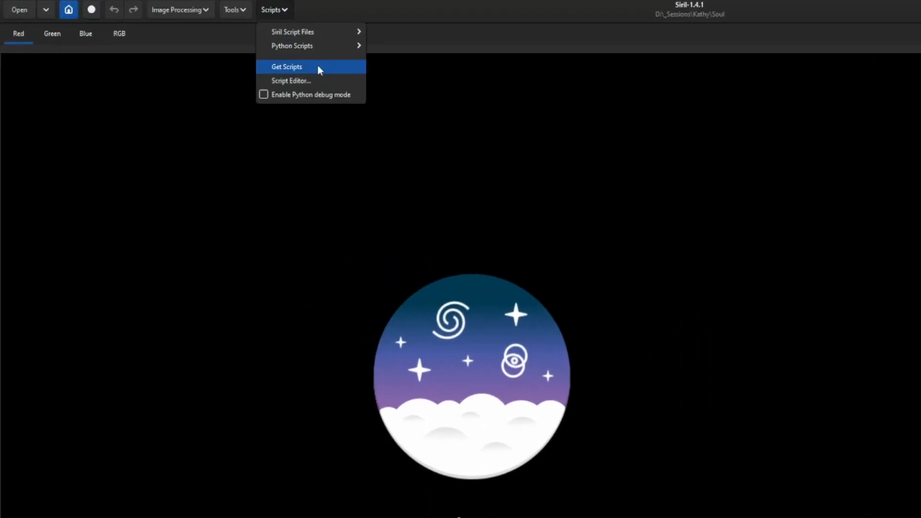
{"action": "left_click", "coordinate": [287, 66]}
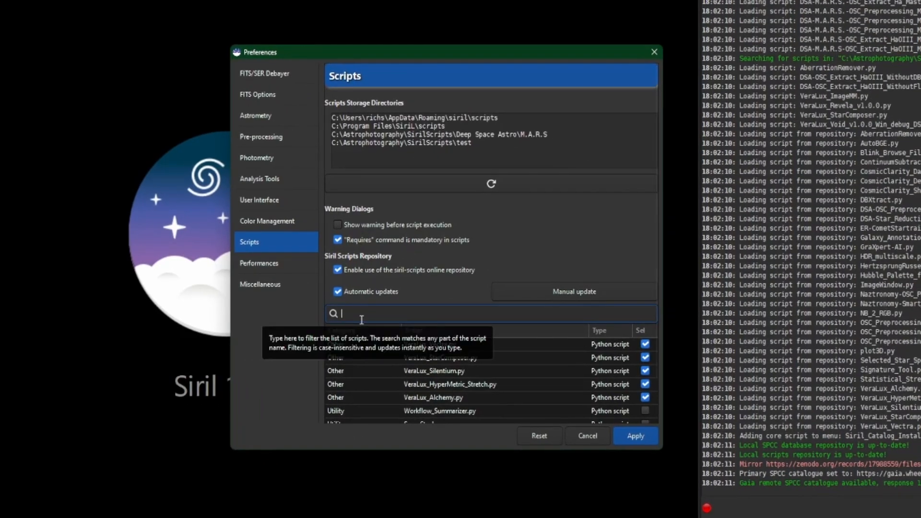
{"action": "type", "text": "abe"}
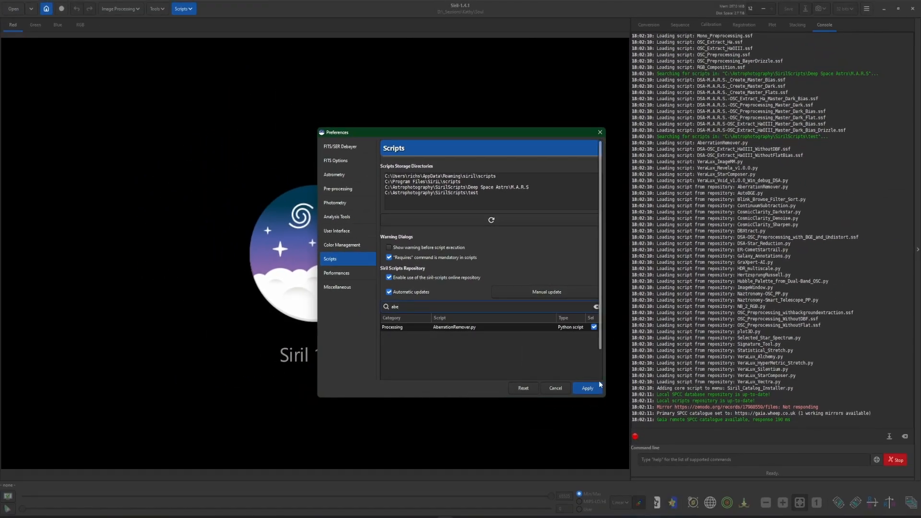
{"action": "left_click", "coordinate": [586, 388]}
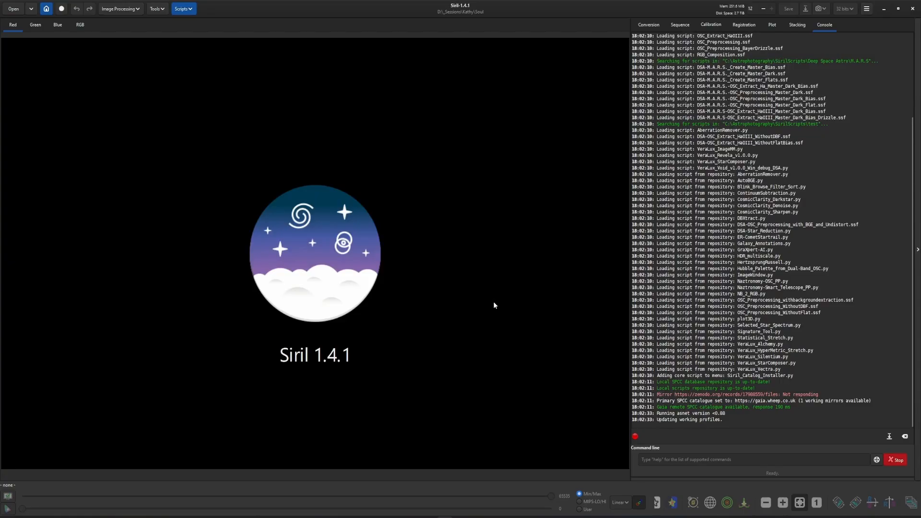
{"action": "mouse_move", "coordinate": [204, 170]}
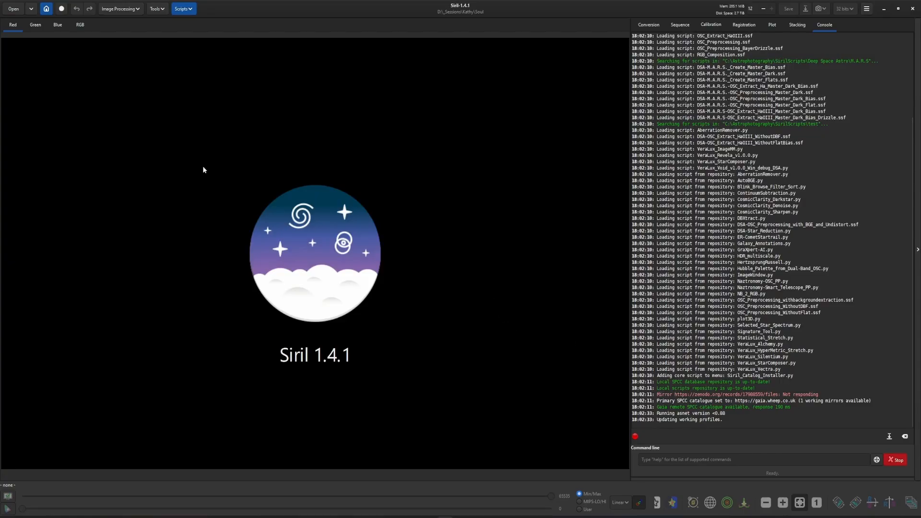
Load Soul.fit and switch the display mode from Linear to AutoStretch.
{"action": "left_click", "coordinate": [13, 8]}
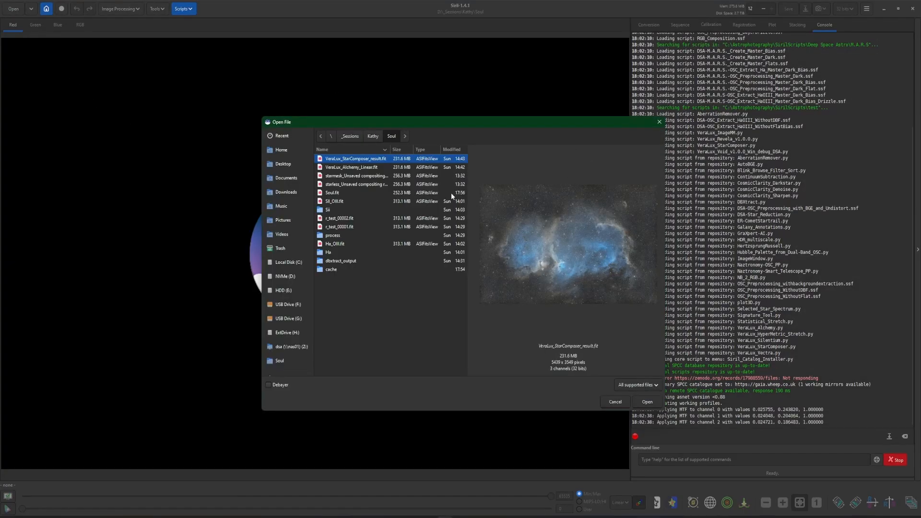
{"action": "left_click", "coordinate": [647, 401]}
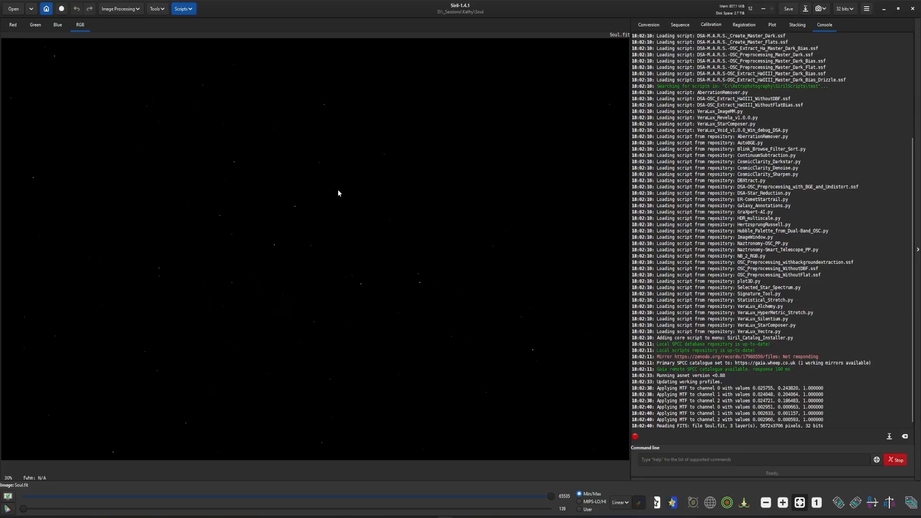
{"action": "left_click", "coordinate": [620, 503]}
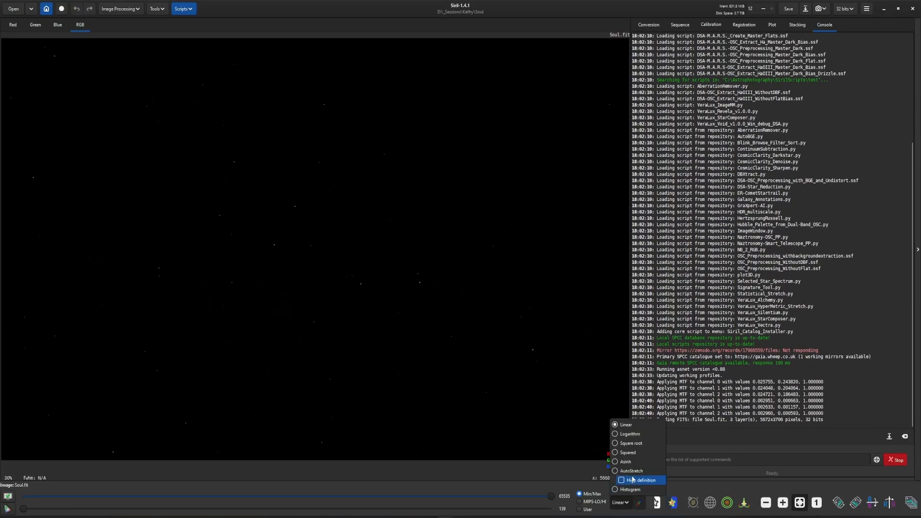
{"action": "left_click", "coordinate": [631, 471]}
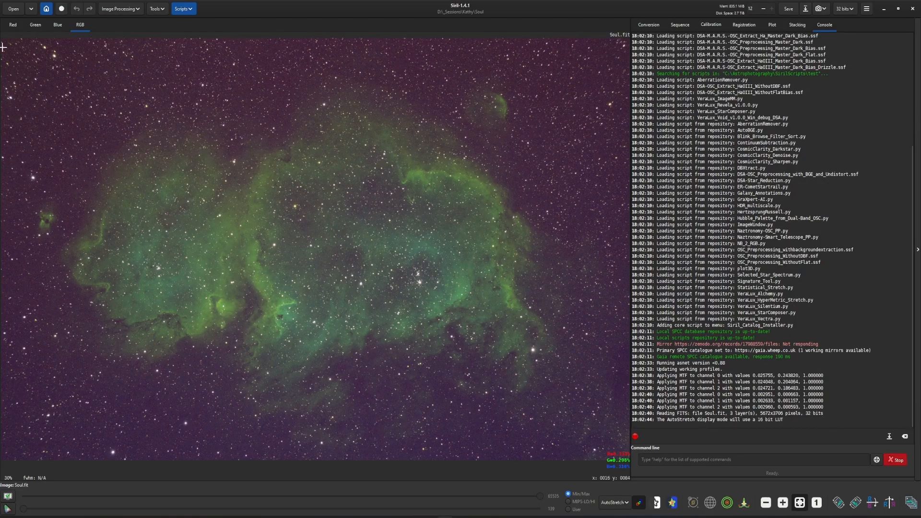
{"action": "left_click_drag", "start_coordinate": [2, 42], "coordinate": [611, 452]}
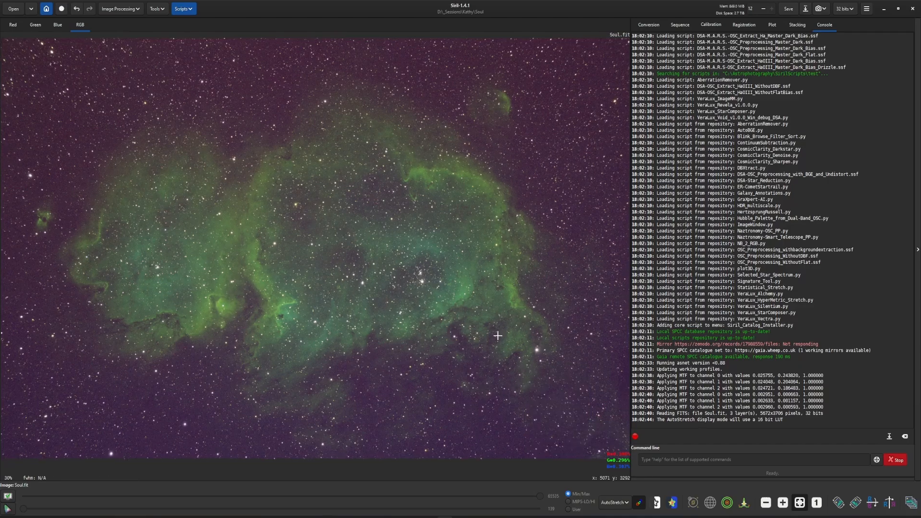
Run the AutoBGE.py processing script on Soul.fit until Processing Complete, then close it.
{"action": "left_click", "coordinate": [184, 9]}
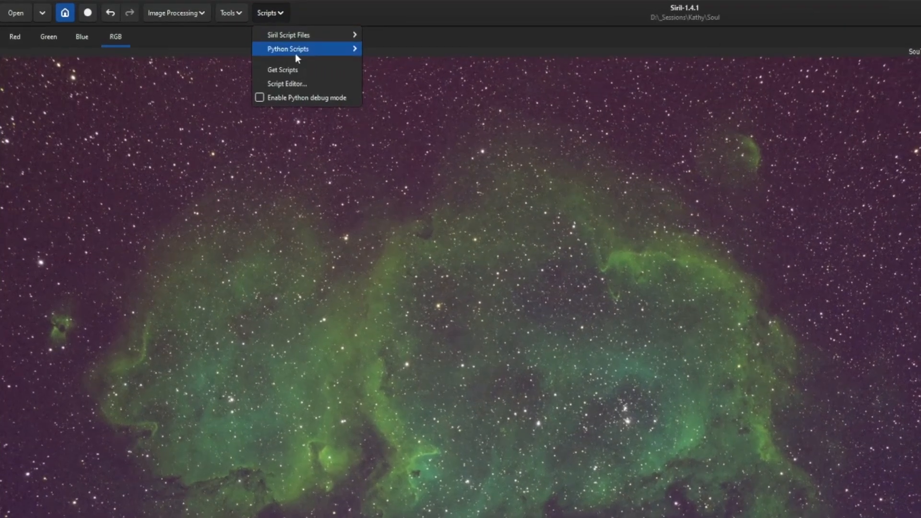
{"action": "mouse_move", "coordinate": [392, 63]}
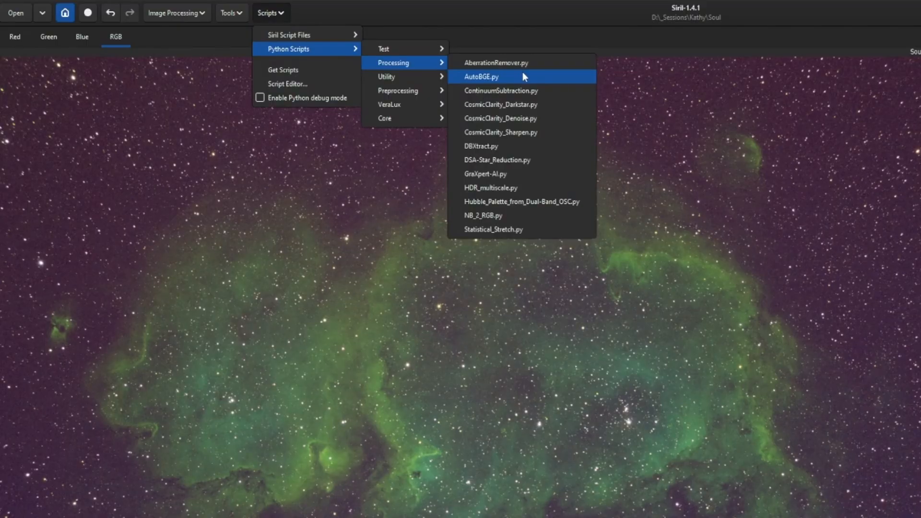
{"action": "left_click", "coordinate": [480, 76]}
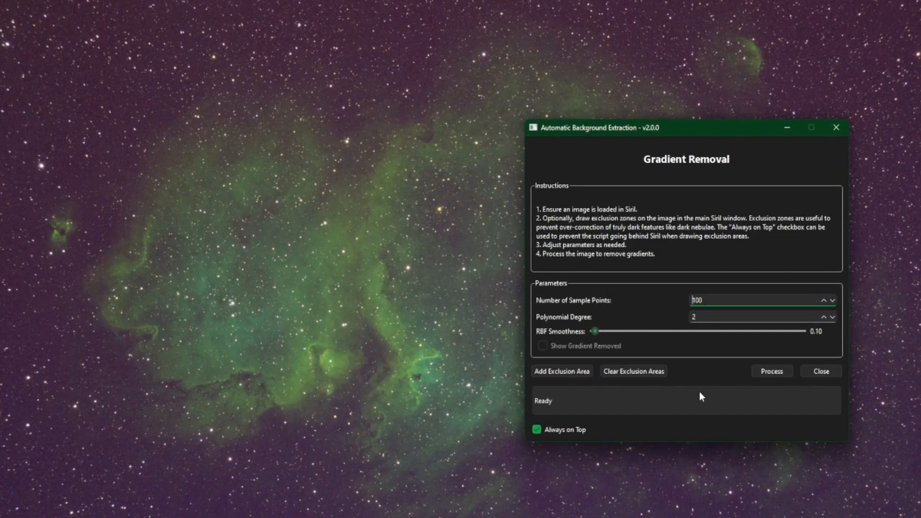
{"action": "left_click", "coordinate": [772, 371]}
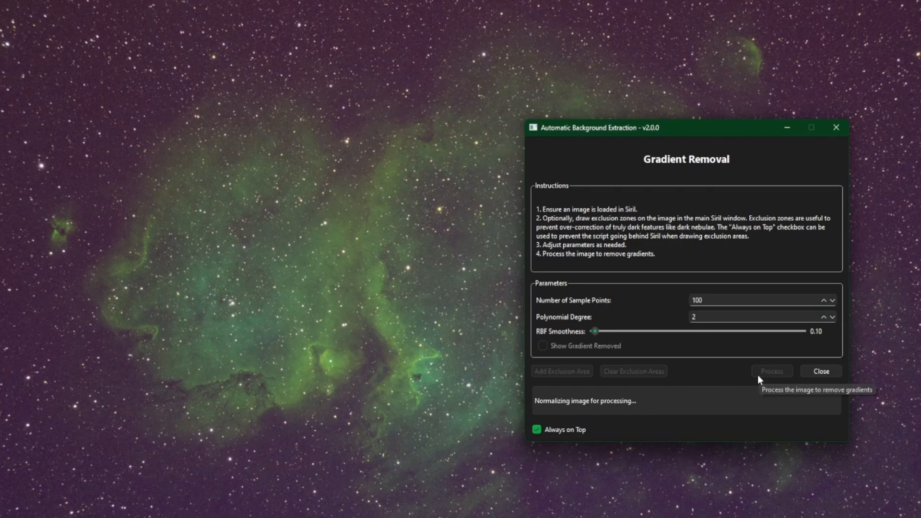
{"action": "left_click", "coordinate": [771, 371]}
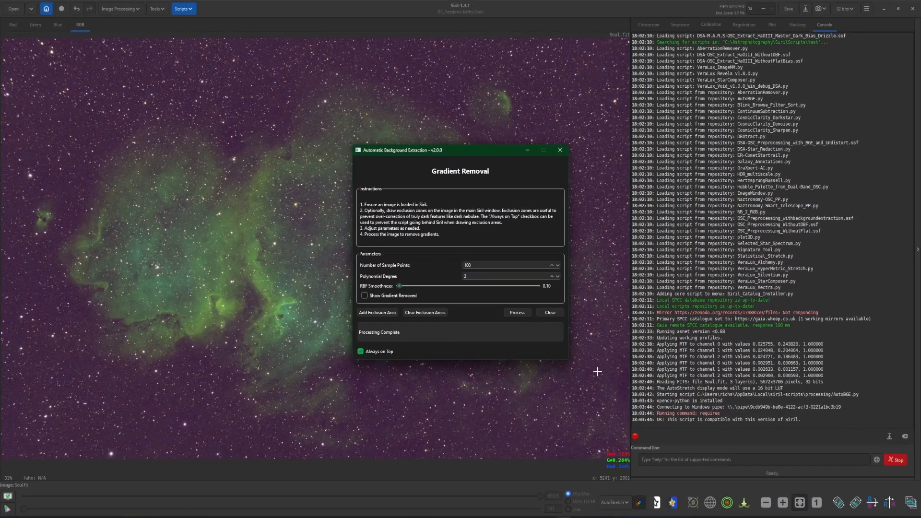
{"action": "left_click", "coordinate": [549, 312]}
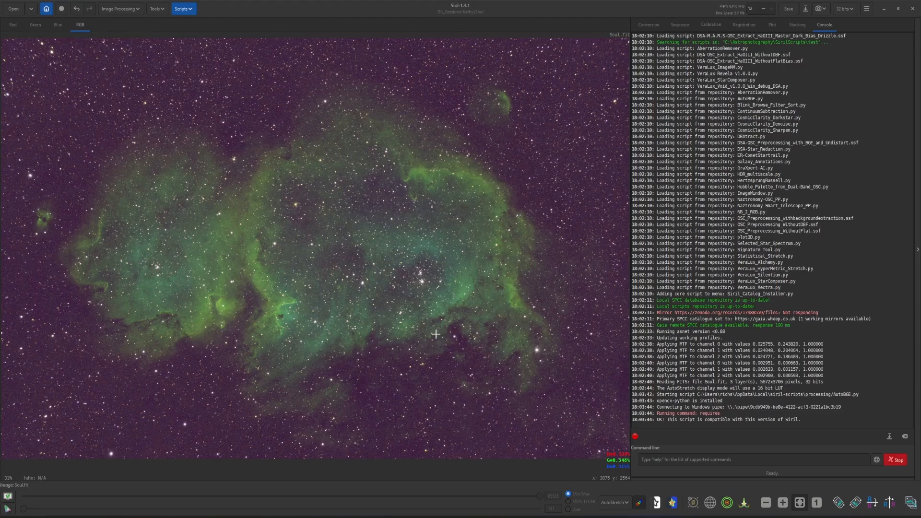
{"action": "mouse_move", "coordinate": [187, 49]}
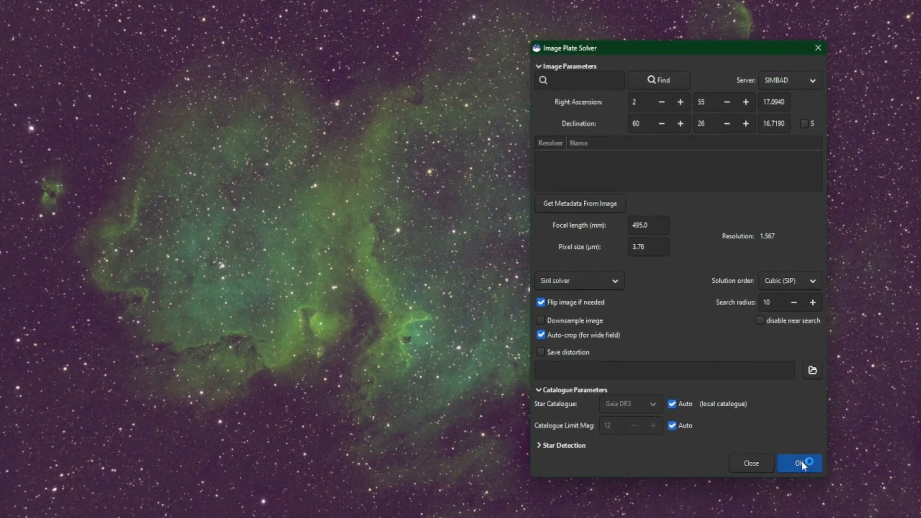
Plate-solve Soul.fit with the Siril solver against Gaia DR3.
{"action": "left_click", "coordinate": [799, 464]}
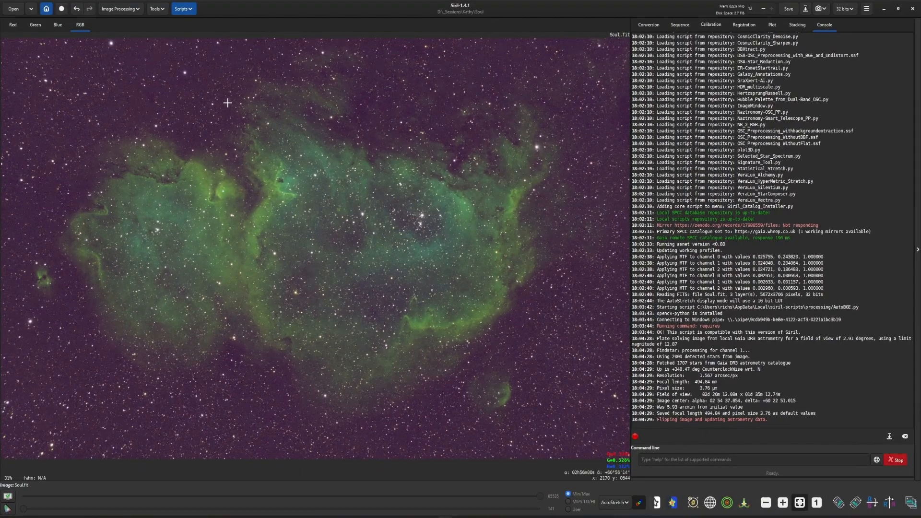
Run Spectrophotometric Color Calibration on Soul.fit using the narrowband settings.
{"action": "left_click", "coordinate": [120, 8]}
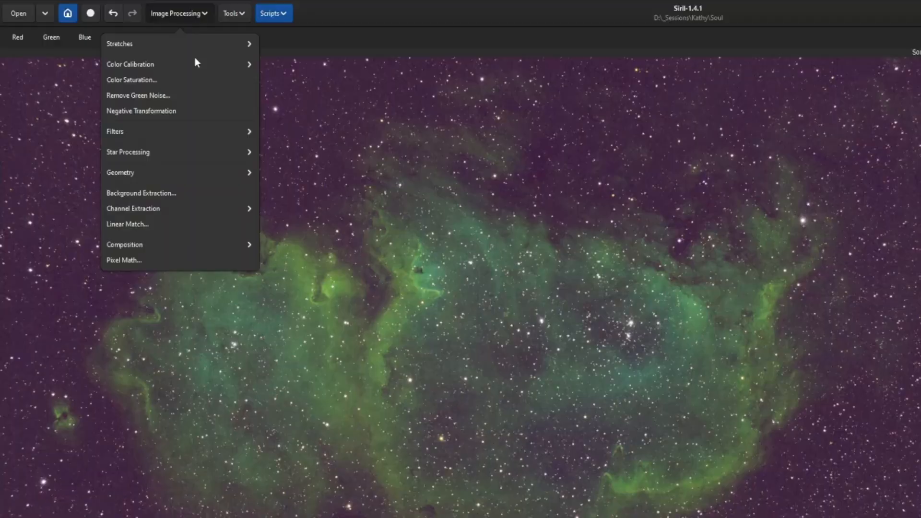
{"action": "left_click", "coordinate": [130, 64]}
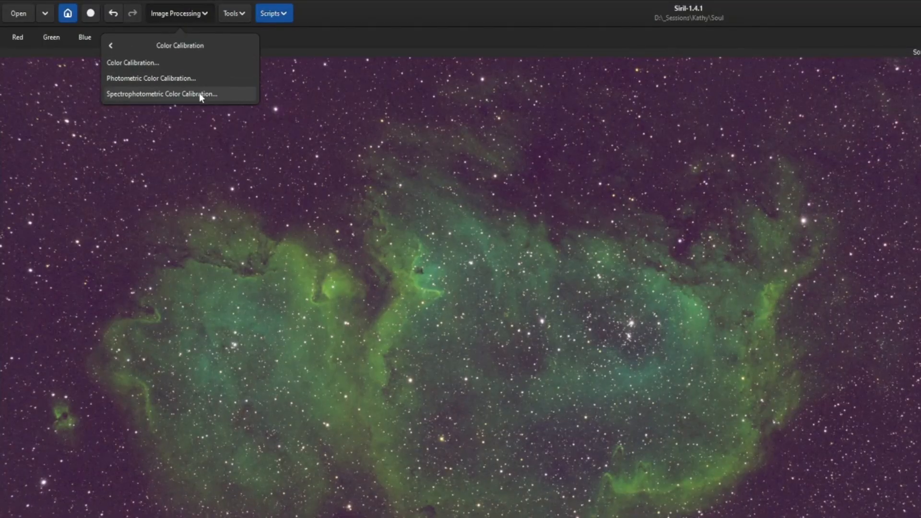
{"action": "left_click", "coordinate": [160, 94]}
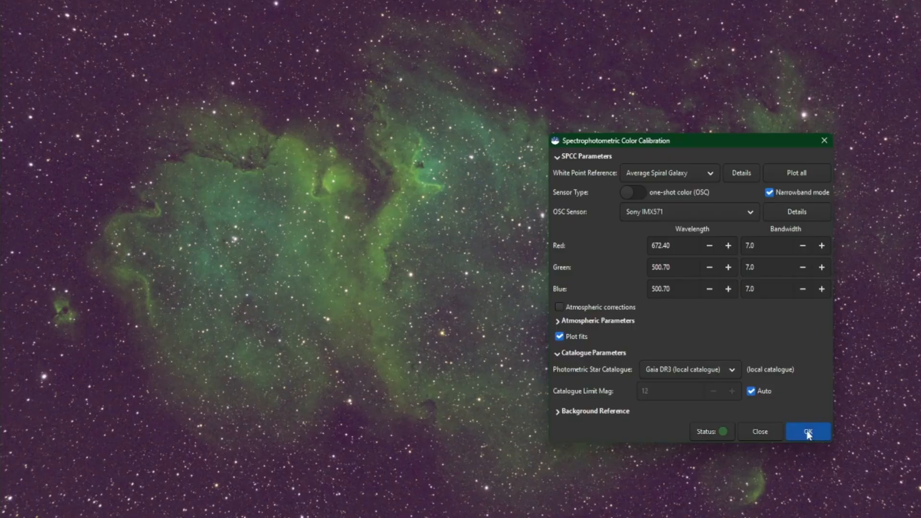
{"action": "left_click", "coordinate": [808, 431]}
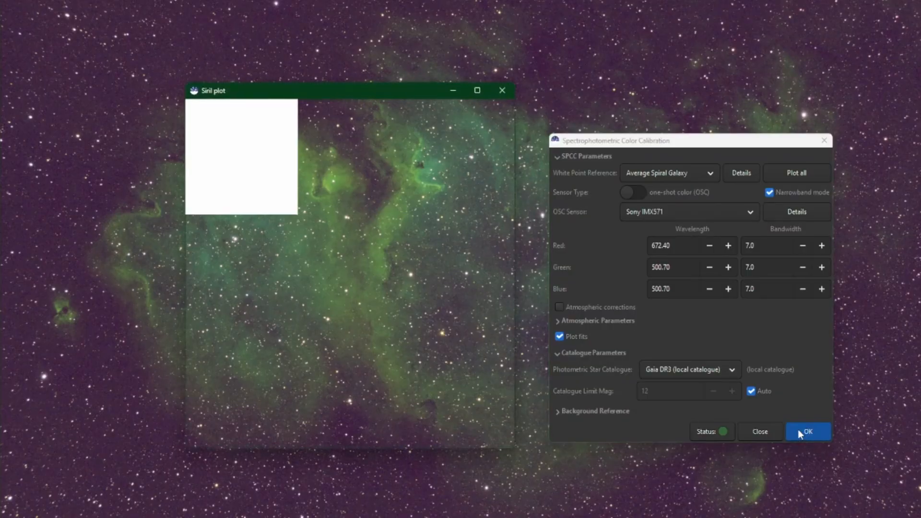
{"action": "left_click", "coordinate": [809, 431]}
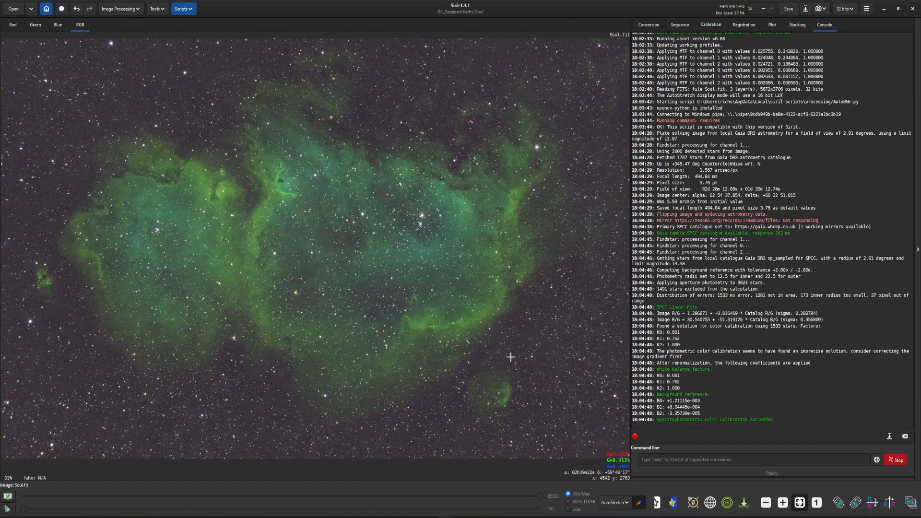
{"action": "mouse_move", "coordinate": [32, 76]}
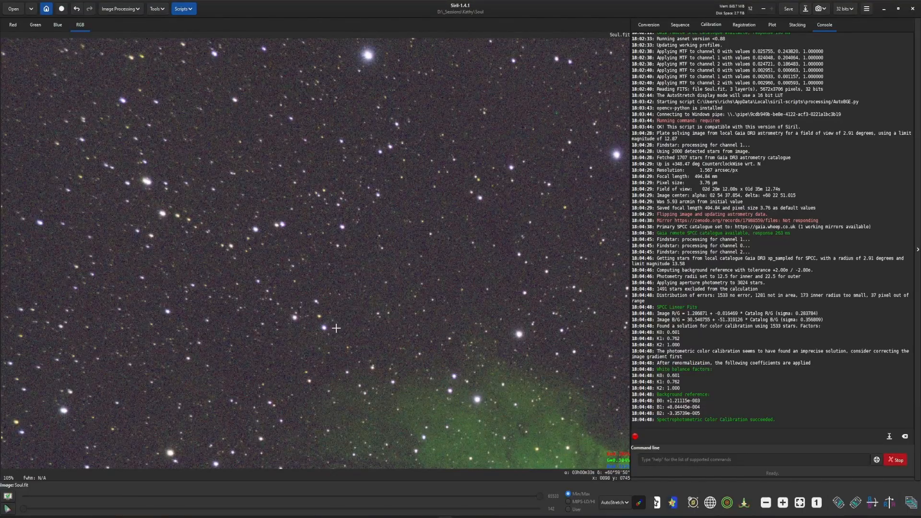
{"action": "mouse_move", "coordinate": [233, 314]}
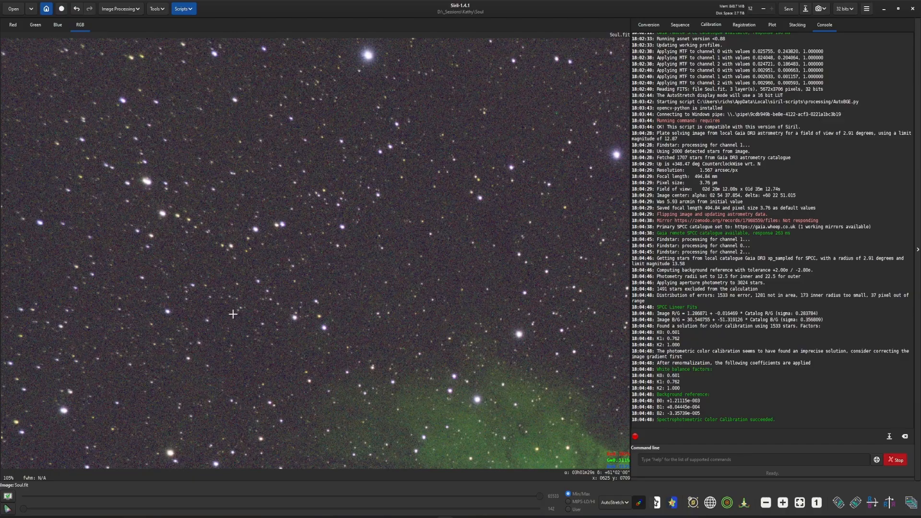
{"action": "mouse_move", "coordinate": [200, 280]}
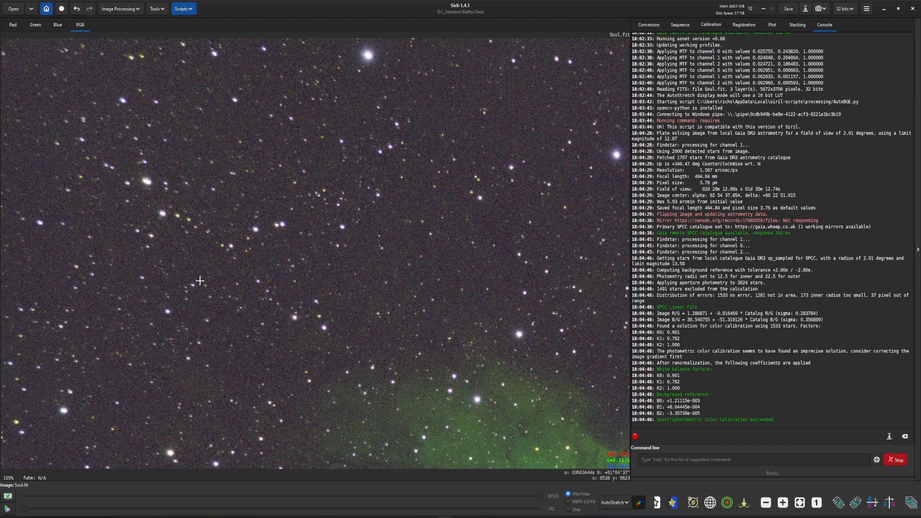
Bring up the Scripts menu to reach the Aberrations Remover script.
{"action": "left_click", "coordinate": [183, 8]}
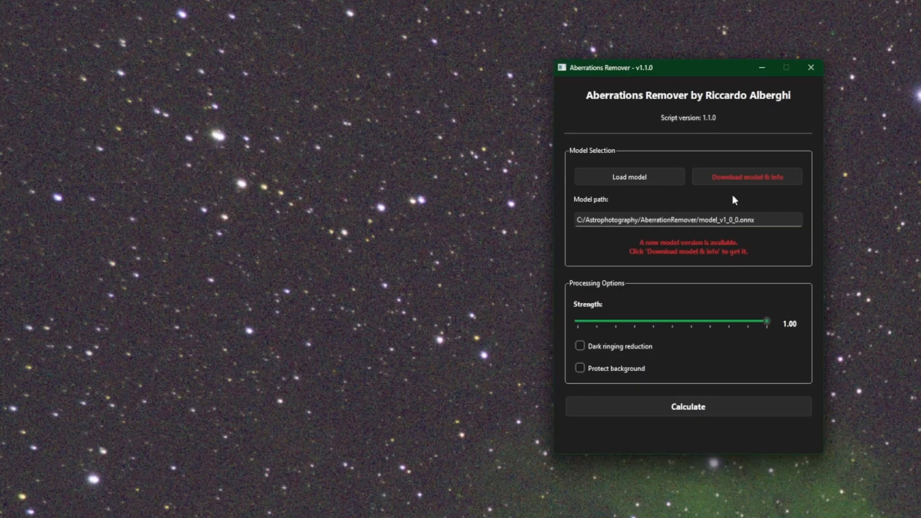
{"action": "mouse_move", "coordinate": [630, 251]}
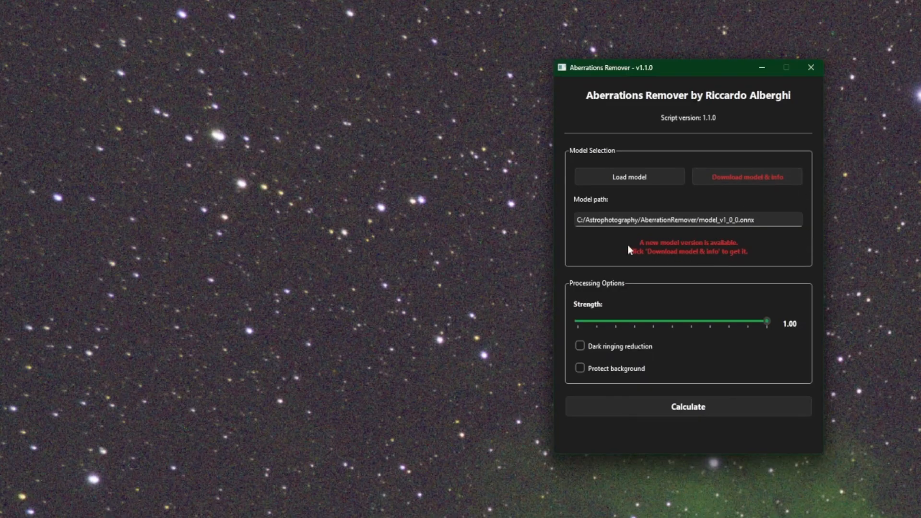
{"action": "mouse_move", "coordinate": [736, 265]}
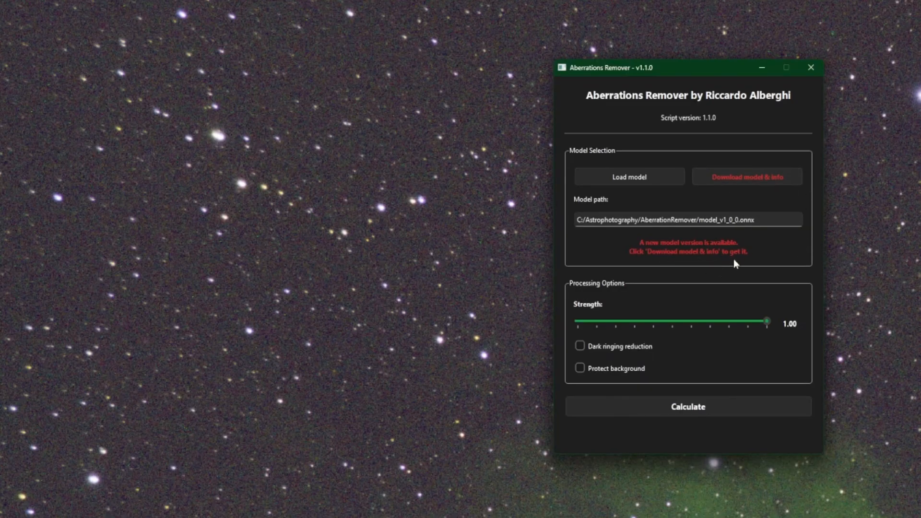
{"action": "mouse_move", "coordinate": [754, 255]}
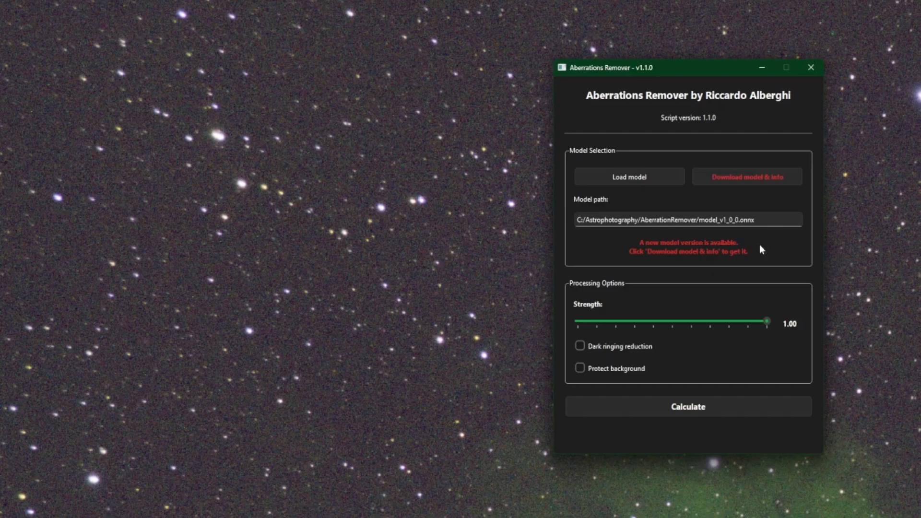
{"action": "mouse_move", "coordinate": [760, 191]}
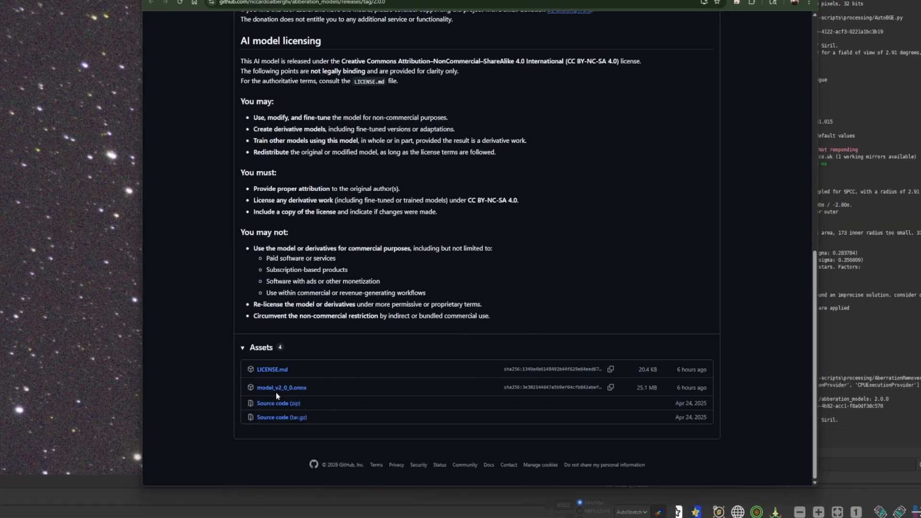
Download model_v2_0_0.onnx from the release page's Assets list.
{"action": "left_click", "coordinate": [281, 388]}
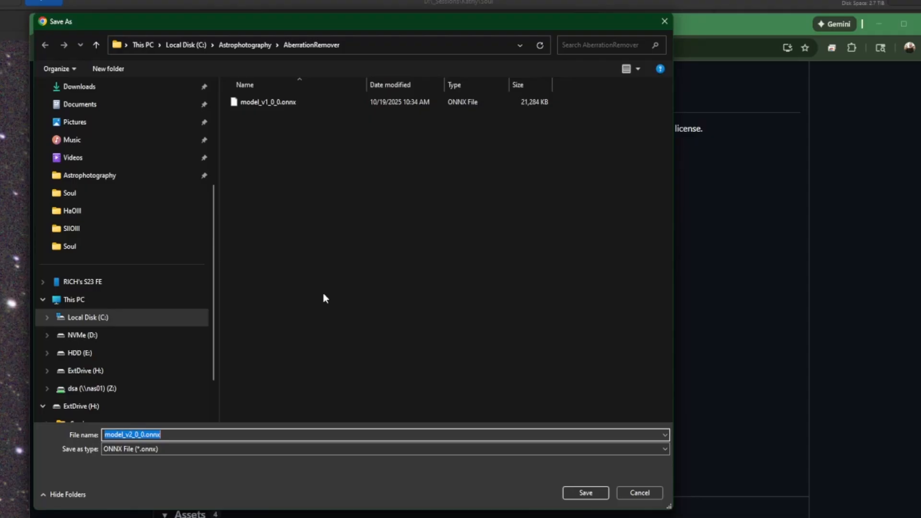
{"action": "mouse_move", "coordinate": [222, 58]}
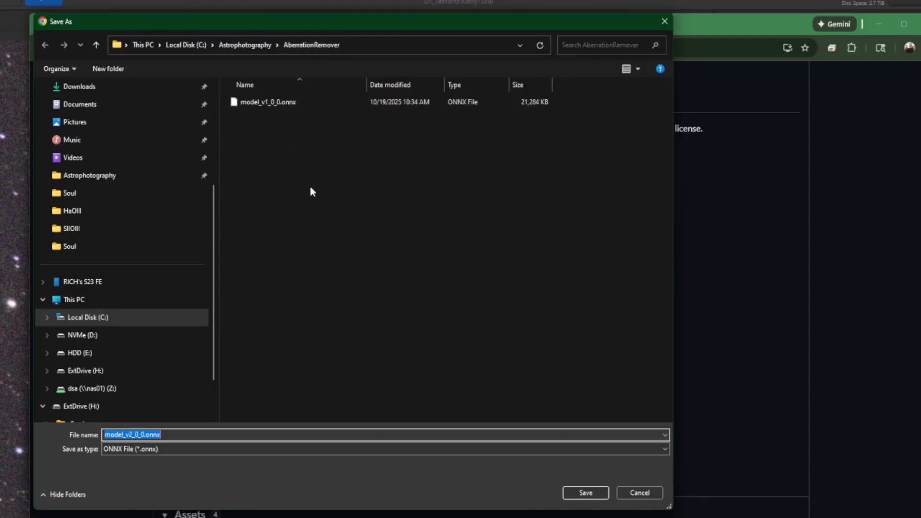
{"action": "mouse_move", "coordinate": [404, 170]}
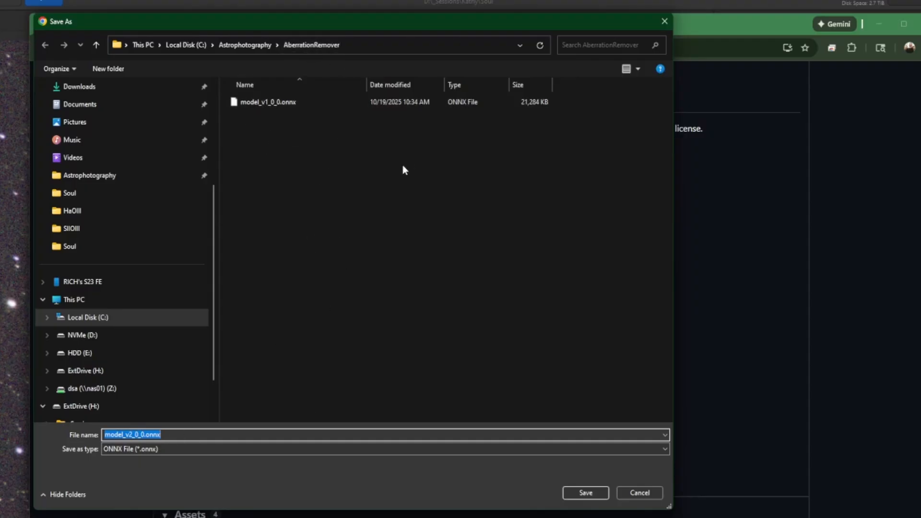
Save model_v2_0_0.onnx into the AberrationRemover folder beside the v1 model.
{"action": "left_click", "coordinate": [585, 492]}
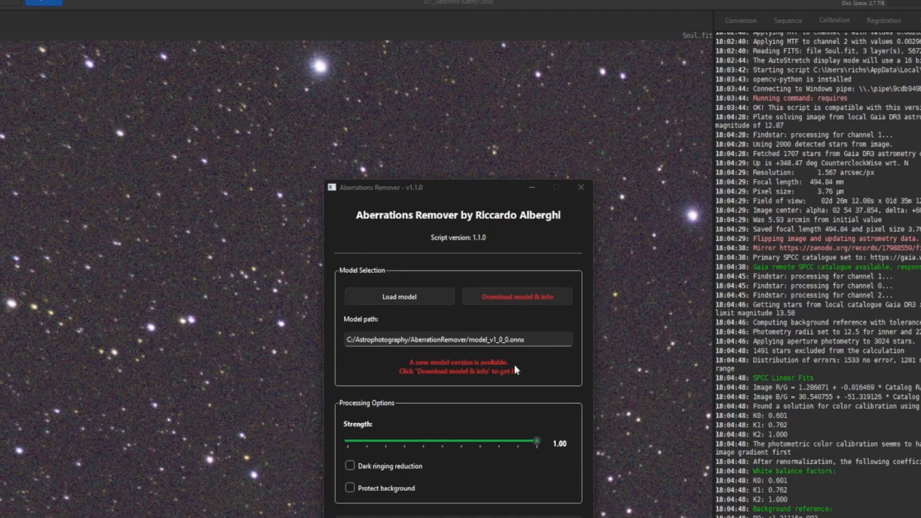
Load model_v2_0_0.onnx from C:/Astrophotography/AberrationRemover into Aberrations Remover.
{"action": "left_click_drag", "start_coordinate": [458, 186], "coordinate": [233, 79]}
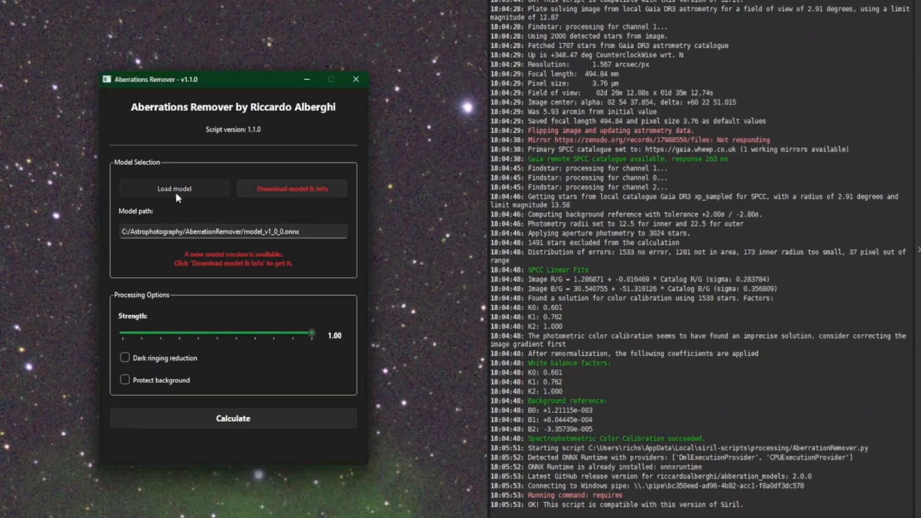
{"action": "left_click", "coordinate": [174, 188]}
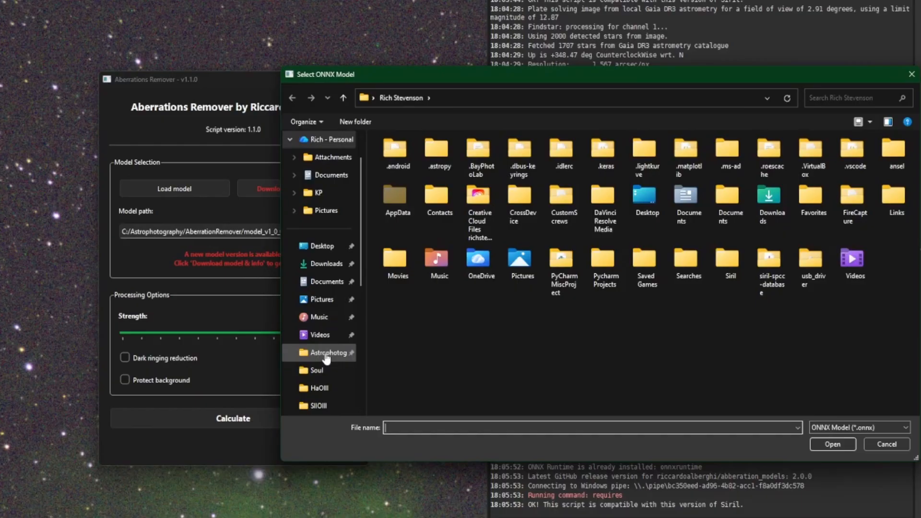
{"action": "left_click", "coordinate": [325, 353]}
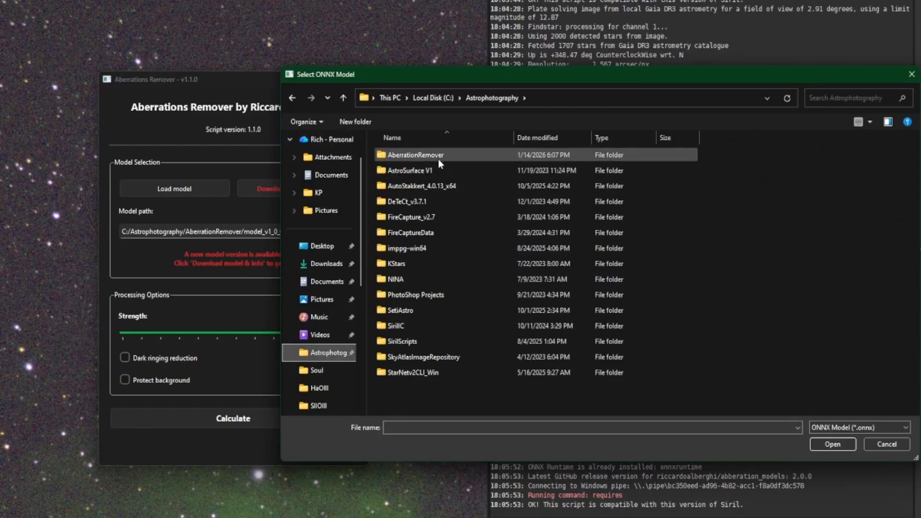
{"action": "double_click", "coordinate": [416, 155]}
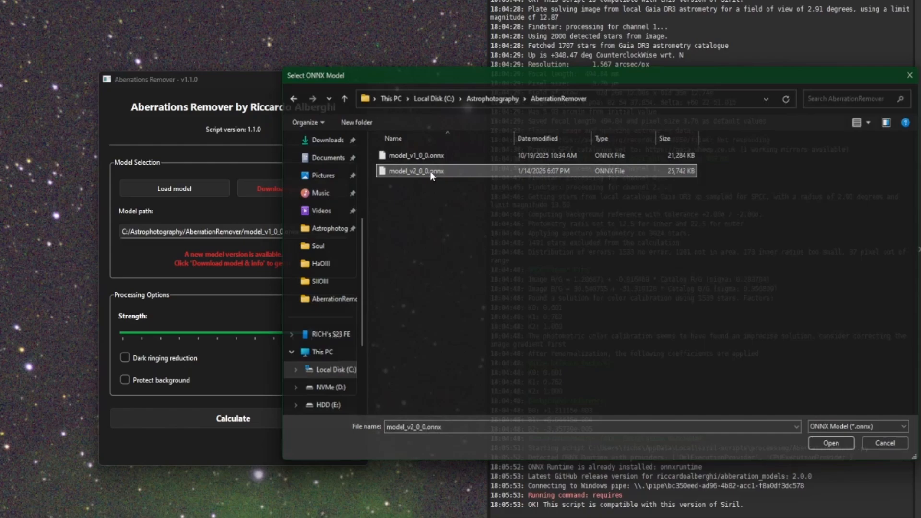
{"action": "left_click", "coordinate": [831, 443]}
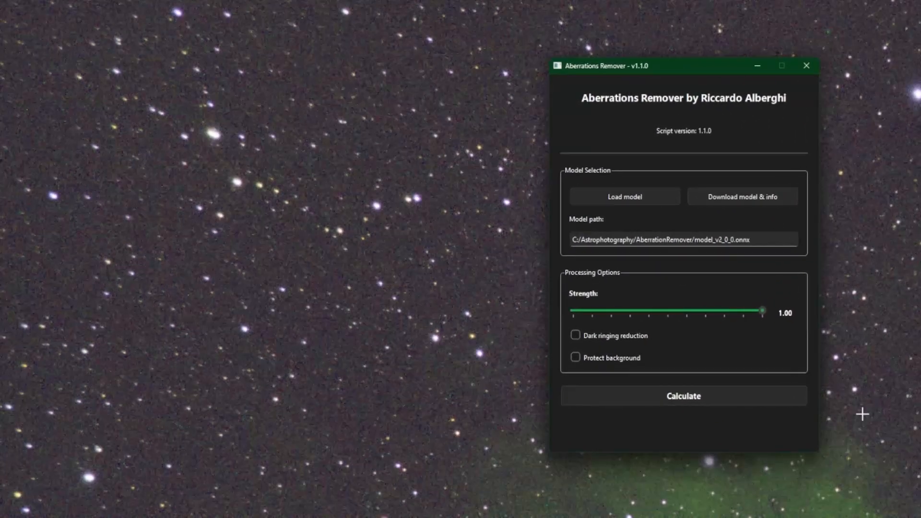
{"action": "mouse_move", "coordinate": [90, 476]}
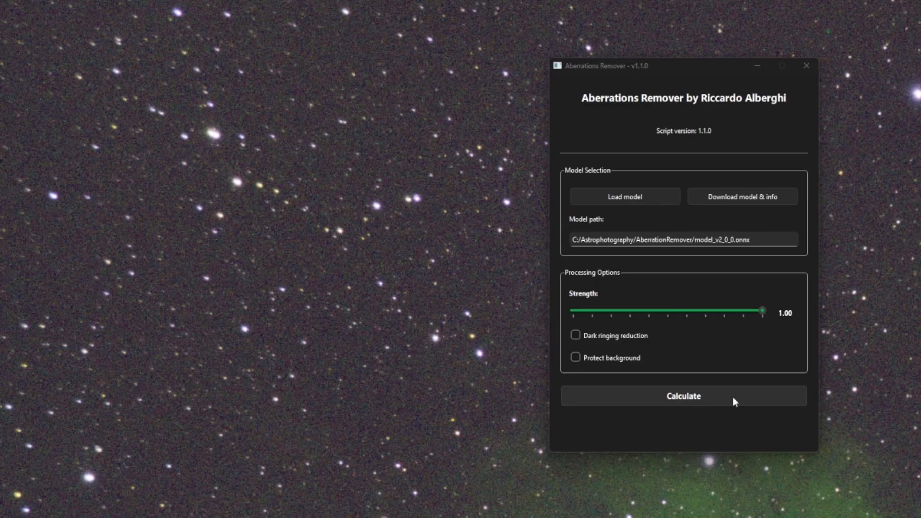
{"action": "mouse_move", "coordinate": [569, 301]}
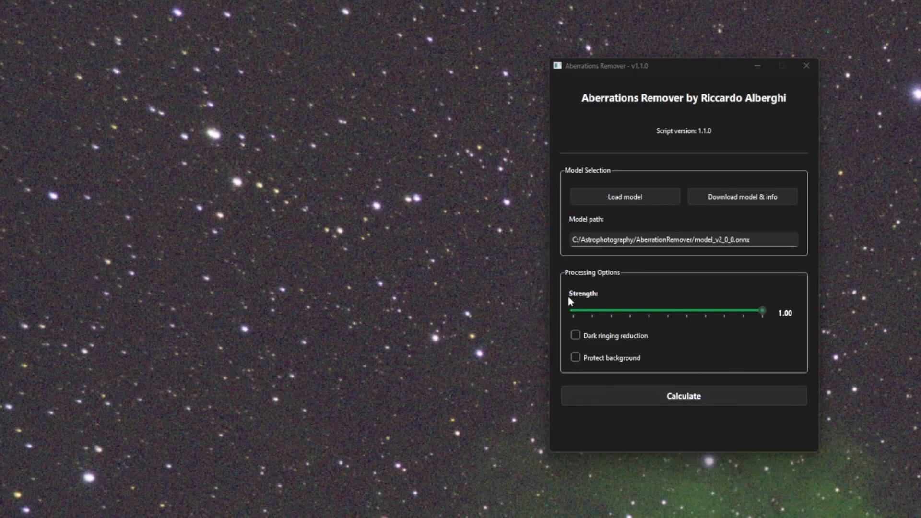
{"action": "mouse_move", "coordinate": [665, 373]}
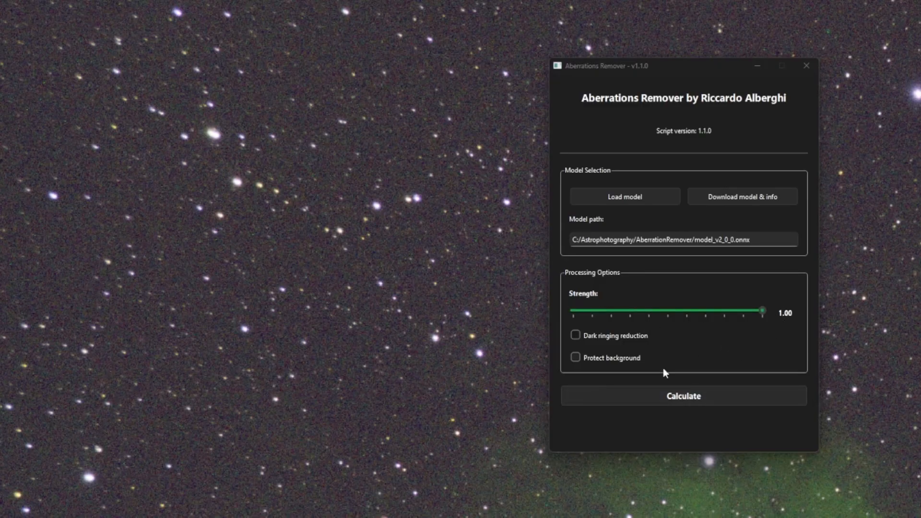
{"action": "mouse_move", "coordinate": [650, 362]}
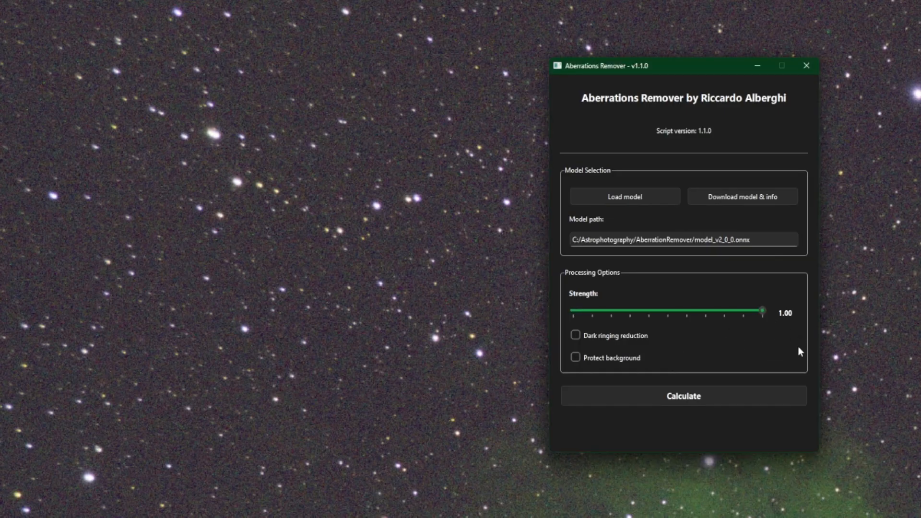
{"action": "mouse_move", "coordinate": [753, 347]}
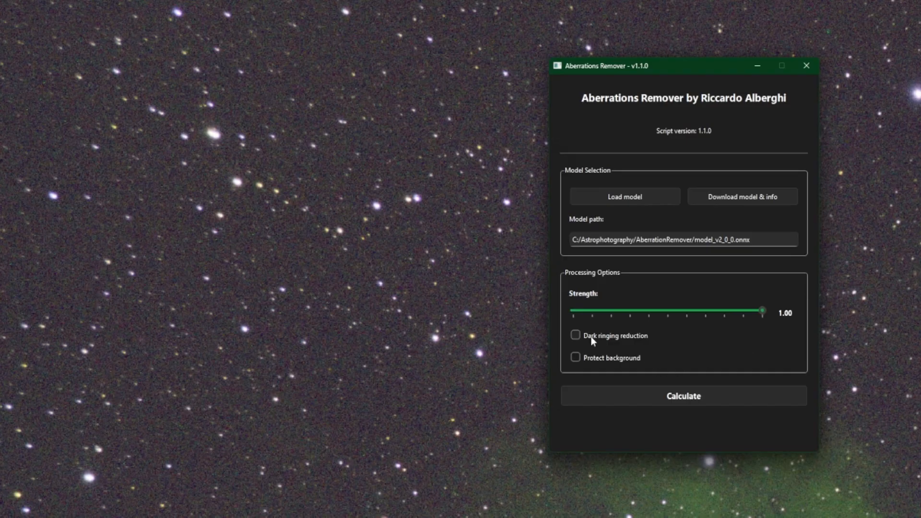
{"action": "mouse_move", "coordinate": [641, 337]}
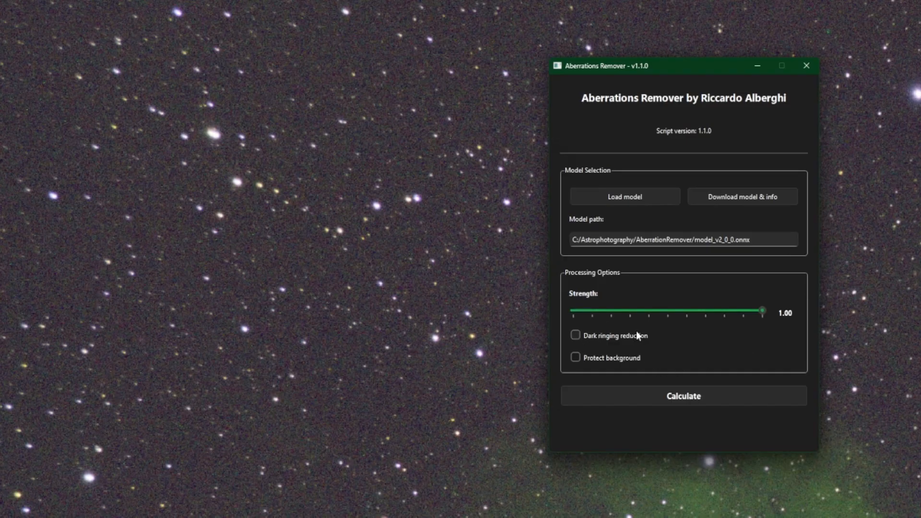
{"action": "mouse_move", "coordinate": [607, 357]}
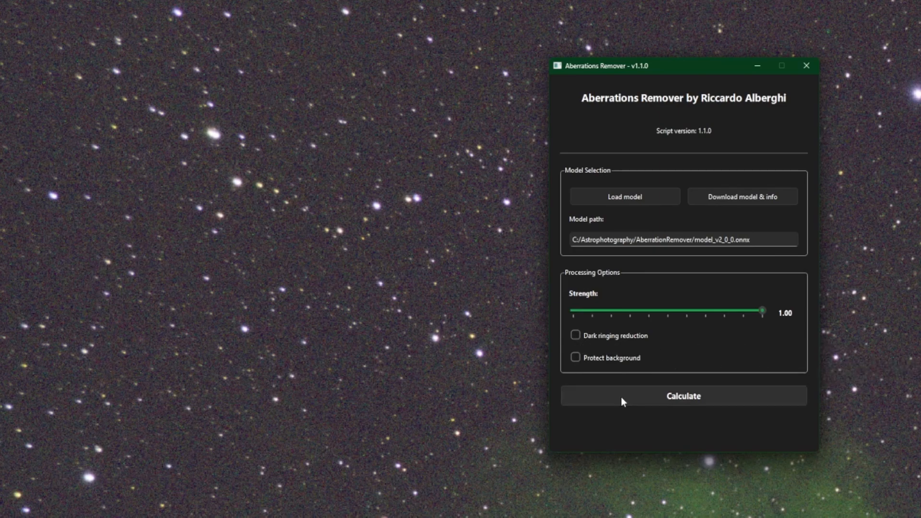
{"action": "mouse_move", "coordinate": [617, 428]}
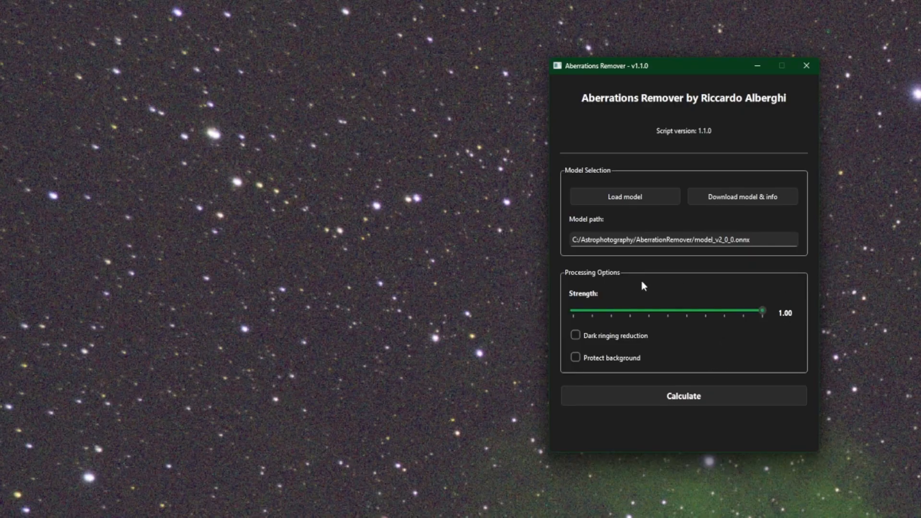
{"action": "mouse_move", "coordinate": [710, 325]}
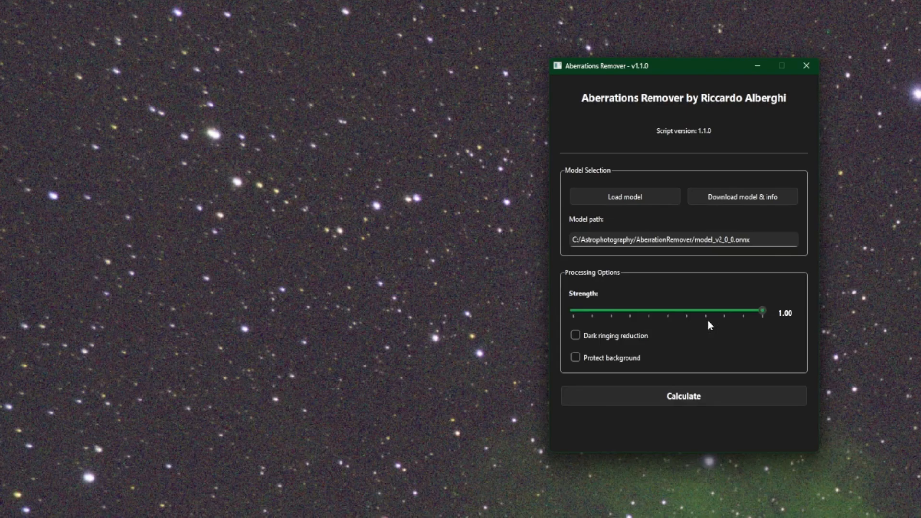
{"action": "mouse_move", "coordinate": [688, 350]}
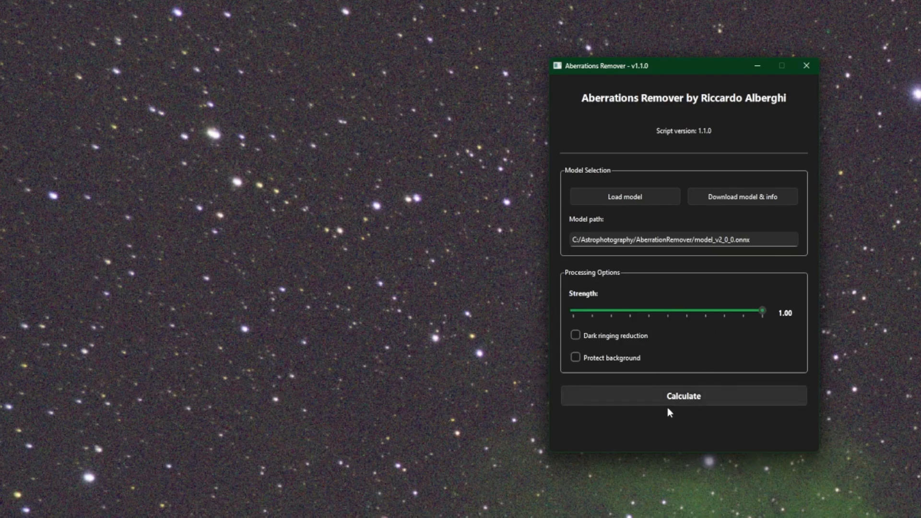
{"action": "mouse_move", "coordinate": [646, 443]}
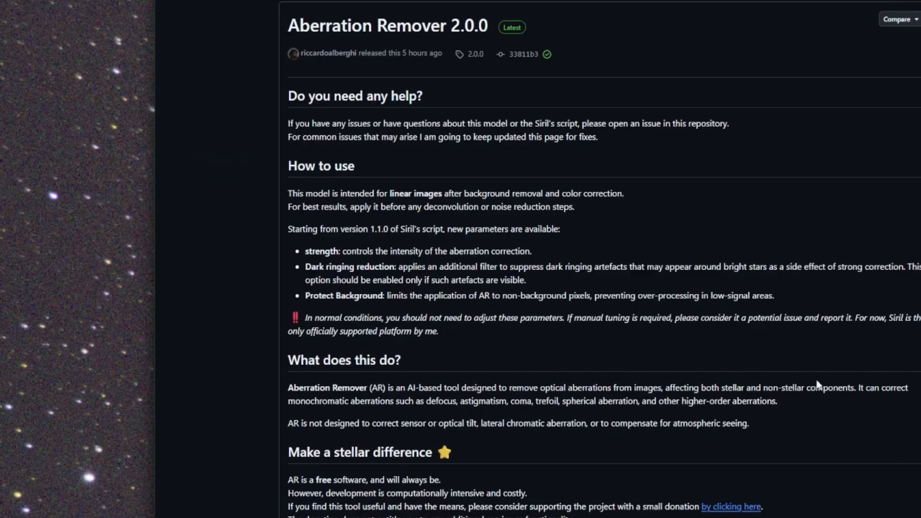
{"action": "mouse_move", "coordinate": [422, 327]}
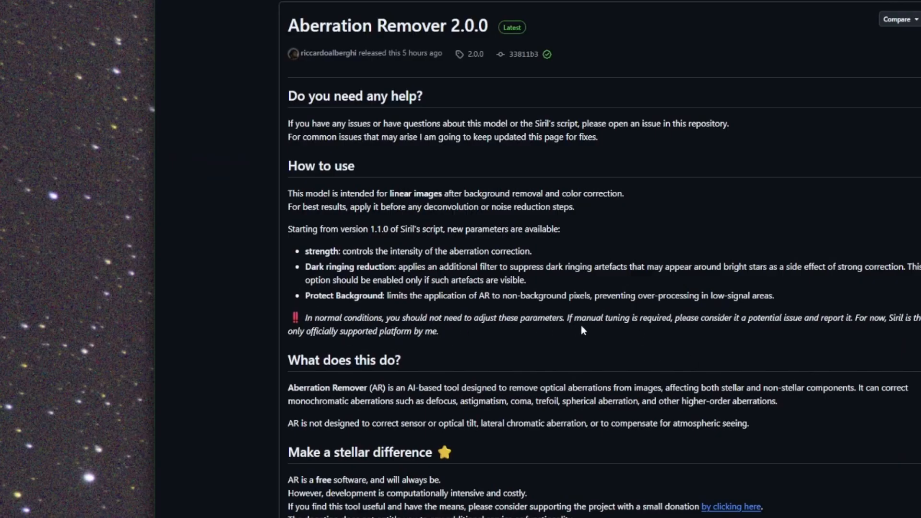
{"action": "mouse_move", "coordinate": [709, 337]}
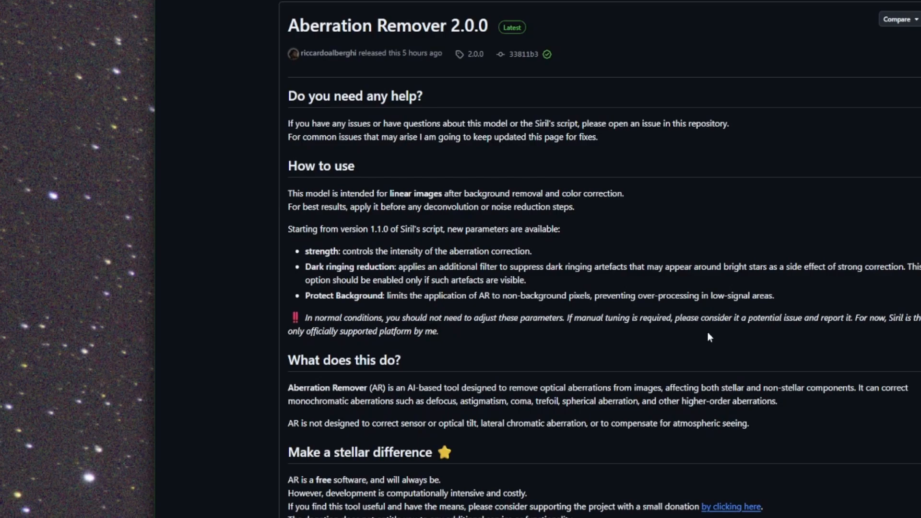
{"action": "mouse_move", "coordinate": [816, 332]}
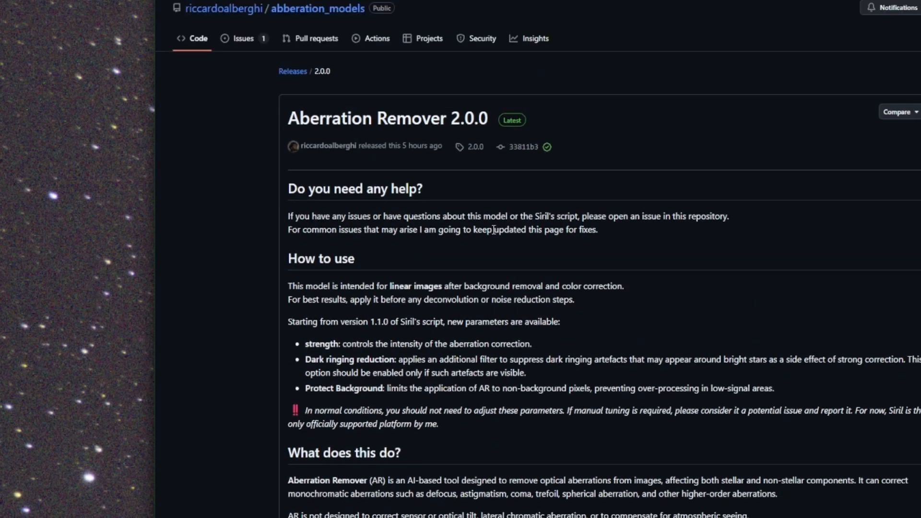
{"action": "mouse_move", "coordinate": [222, 131]}
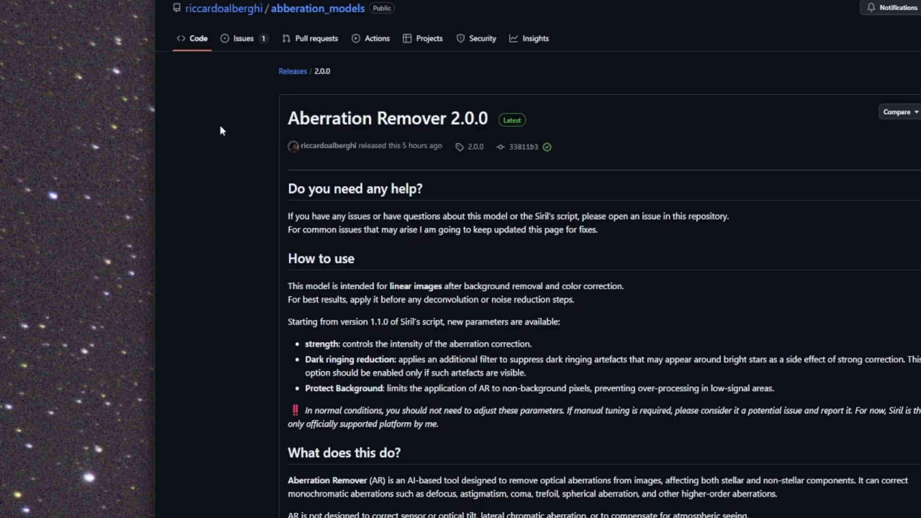
Show the abberation_models repository's open issues list on GitHub.
{"action": "left_click", "coordinate": [242, 38]}
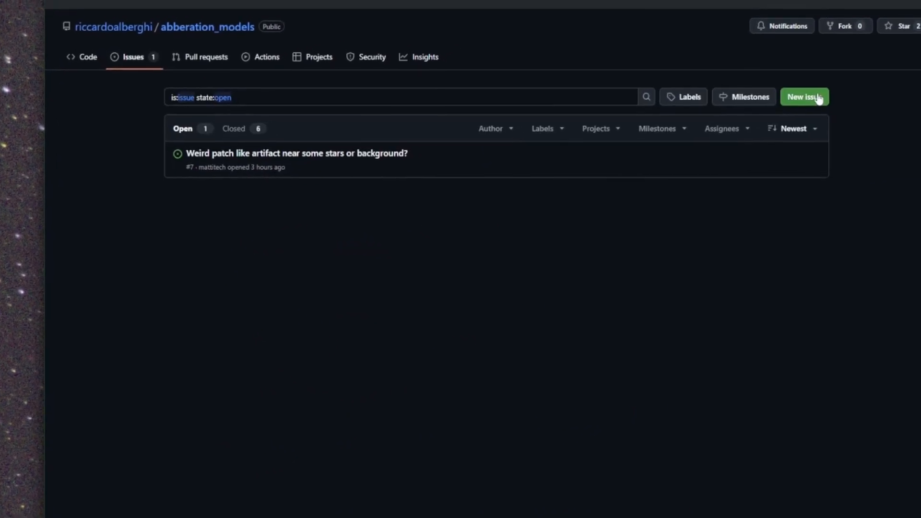
{"action": "mouse_move", "coordinate": [117, 128]}
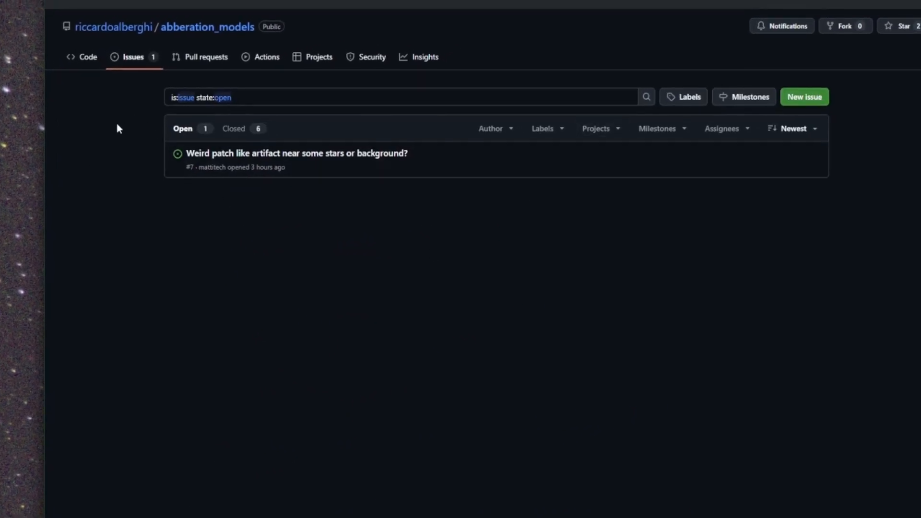
{"action": "mouse_move", "coordinate": [246, 248]}
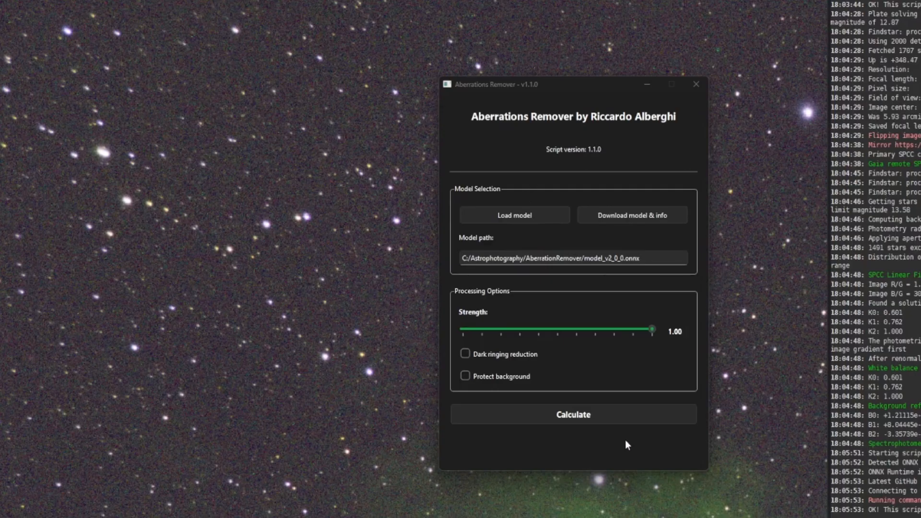
Run the v2 aberration correction on Soul.fit, then close the Aberrations Remover window.
{"action": "left_click", "coordinate": [573, 414]}
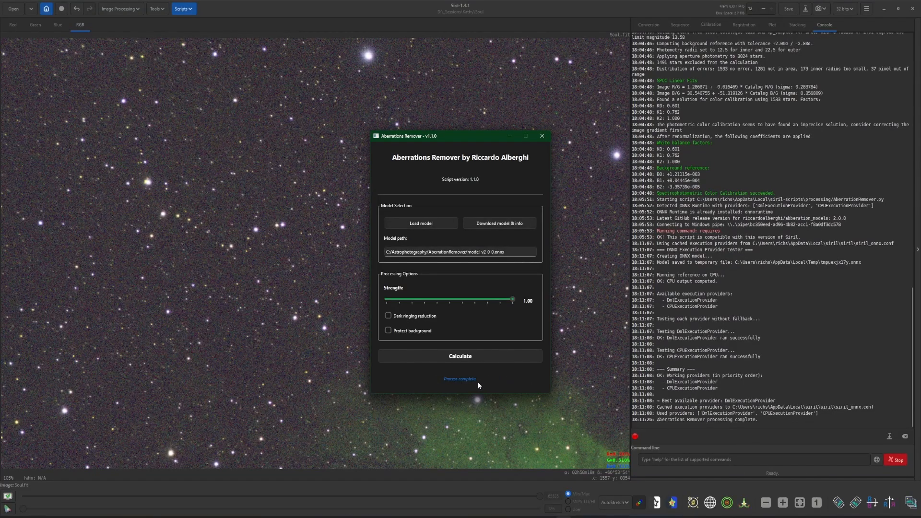
{"action": "left_click", "coordinate": [541, 136]}
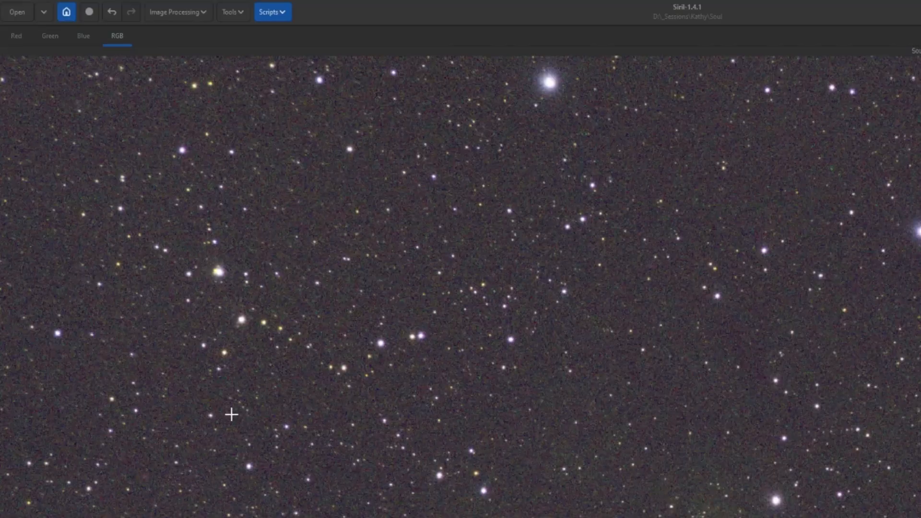
{"action": "mouse_move", "coordinate": [132, 39]}
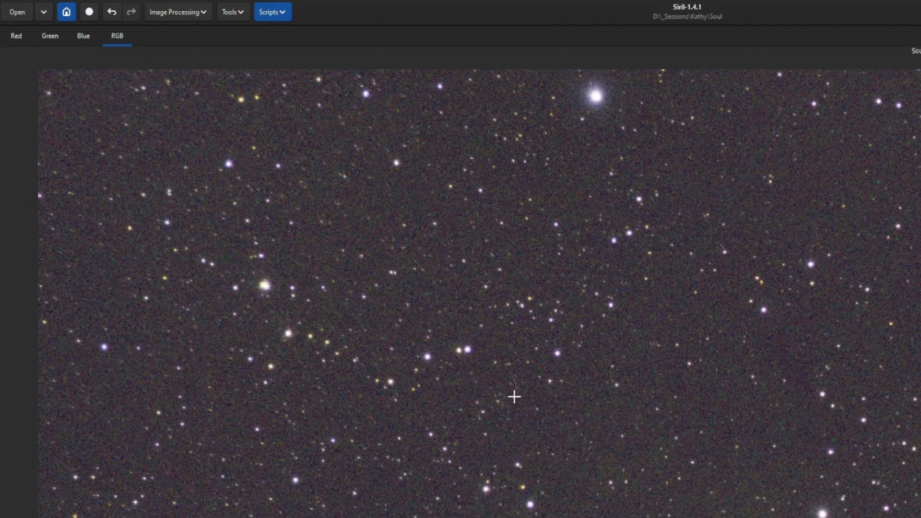
{"action": "mouse_move", "coordinate": [612, 460]}
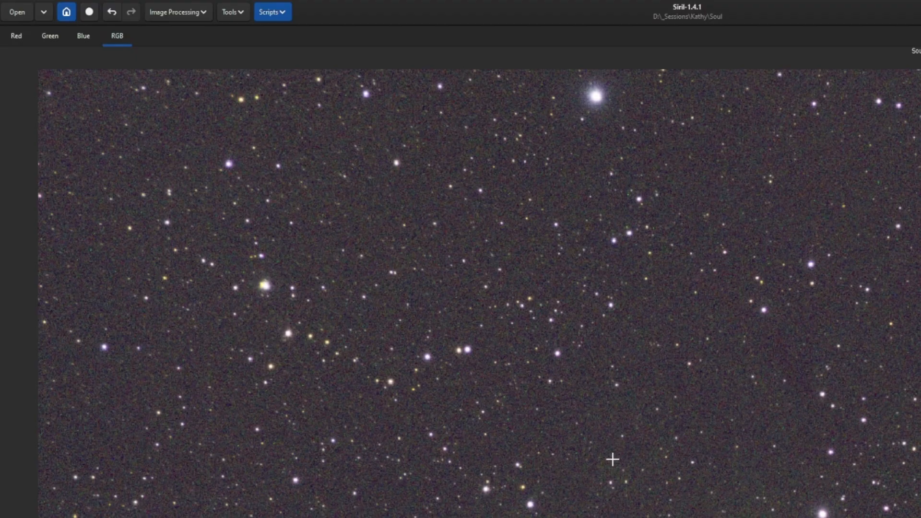
{"action": "mouse_move", "coordinate": [481, 426]}
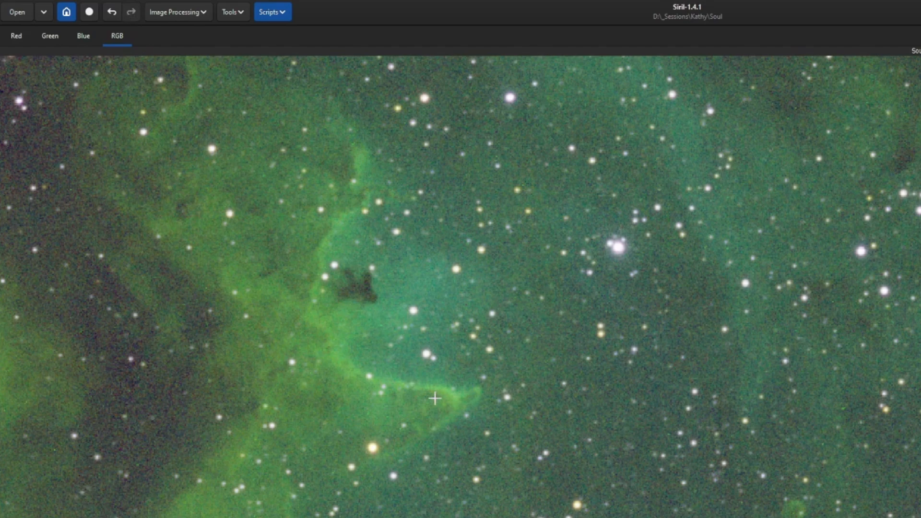
{"action": "mouse_move", "coordinate": [427, 400]}
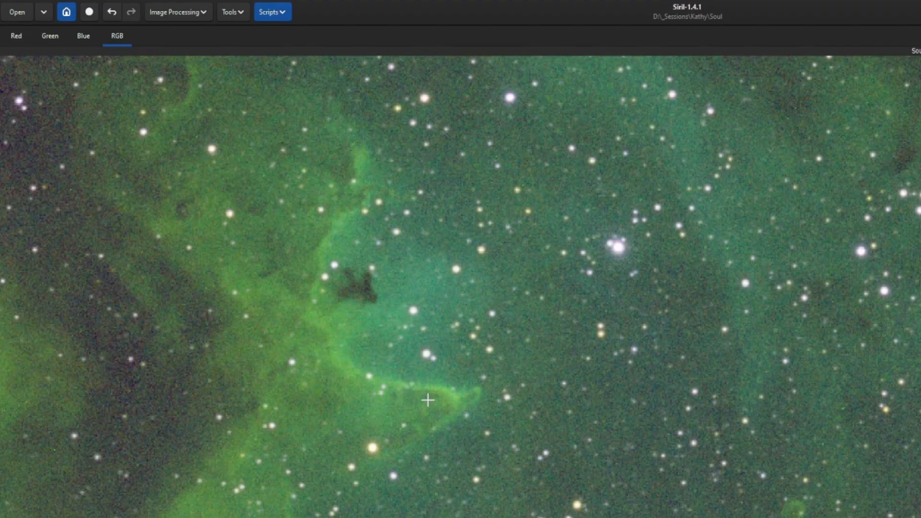
{"action": "mouse_move", "coordinate": [392, 392]}
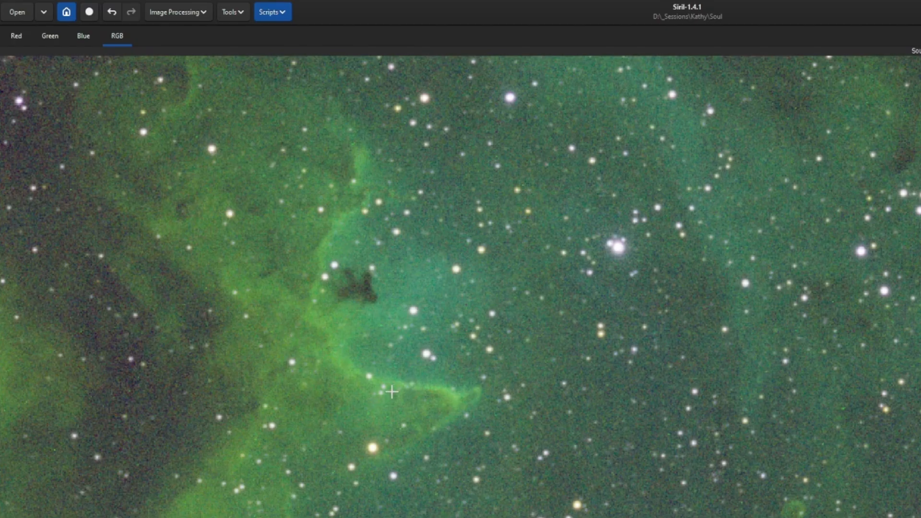
{"action": "mouse_move", "coordinate": [476, 450]}
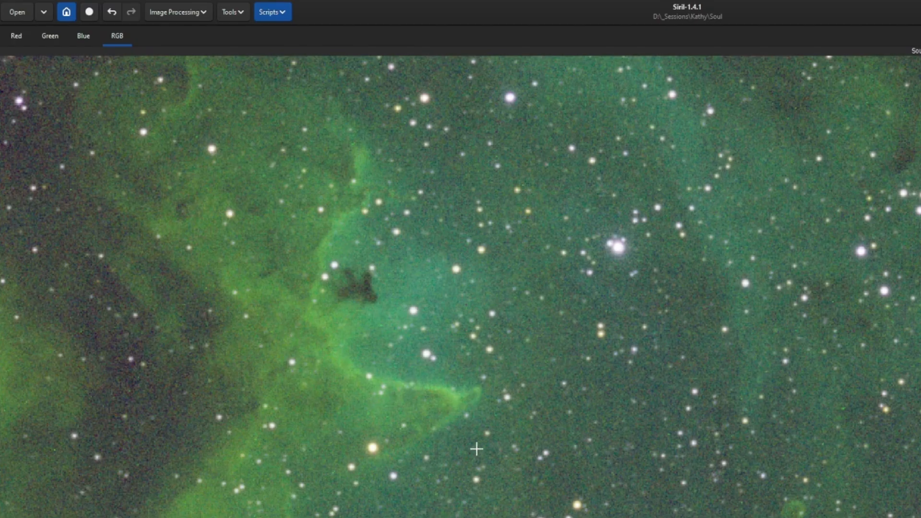
{"action": "mouse_move", "coordinate": [427, 397]}
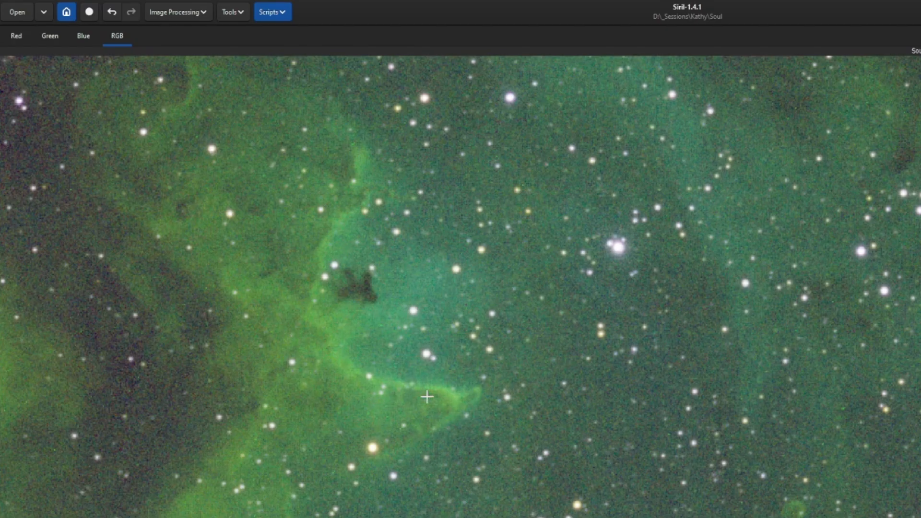
{"action": "mouse_move", "coordinate": [423, 408]}
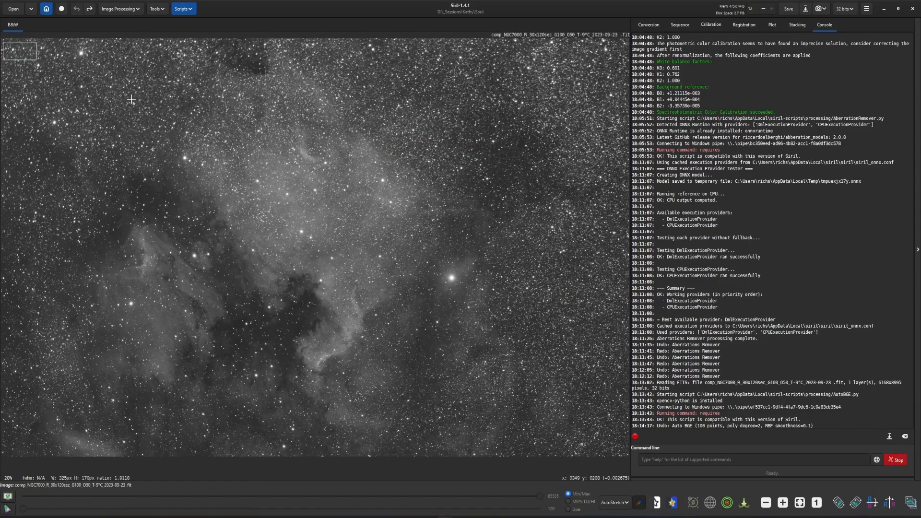
Run the AutoBGE.py background extraction script on the comp_NGC7000_R frame.
{"action": "left_click", "coordinate": [183, 8]}
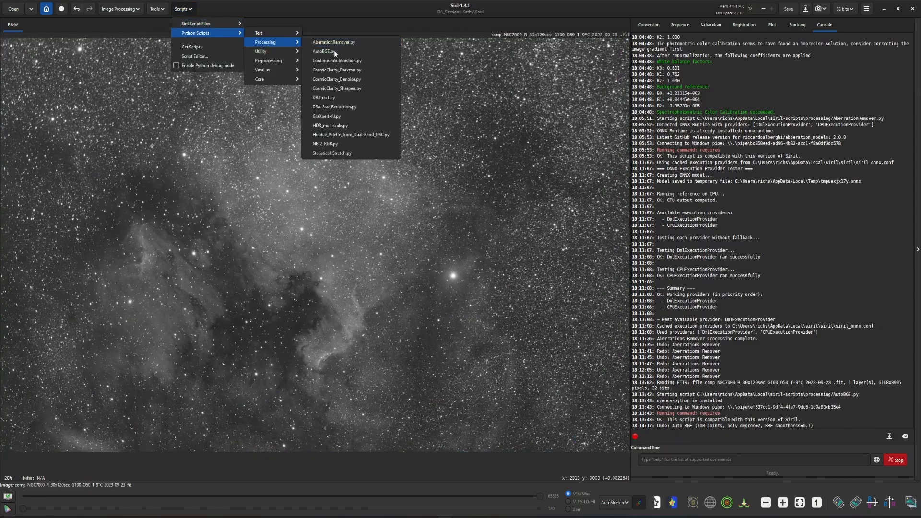
{"action": "left_click", "coordinate": [324, 52]}
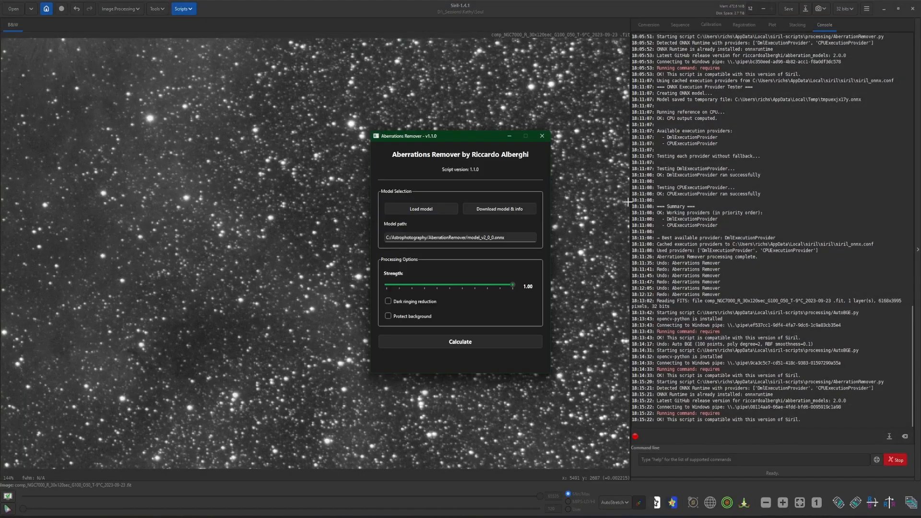
Correct NGC7000, toggle Undo/Redo to compare, and relaunch AberrationRemover.py.
{"action": "left_click", "coordinate": [460, 341]}
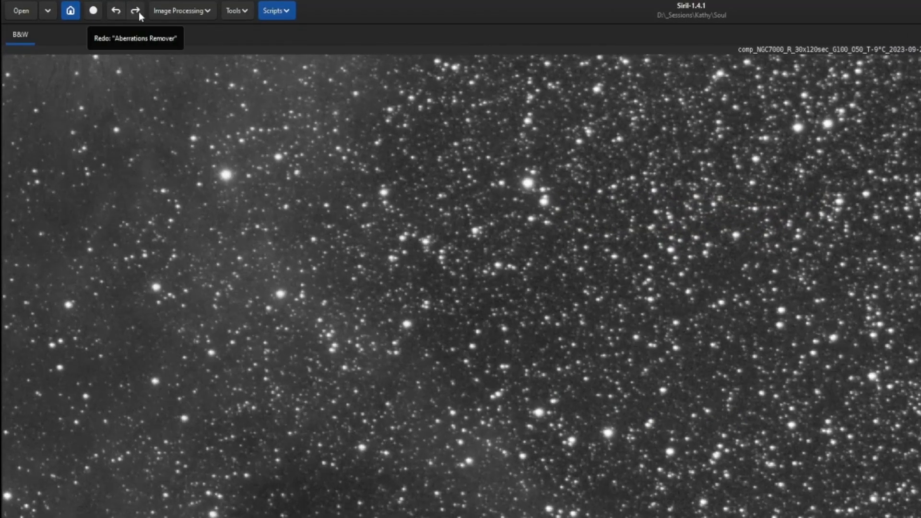
{"action": "left_click", "coordinate": [136, 10]}
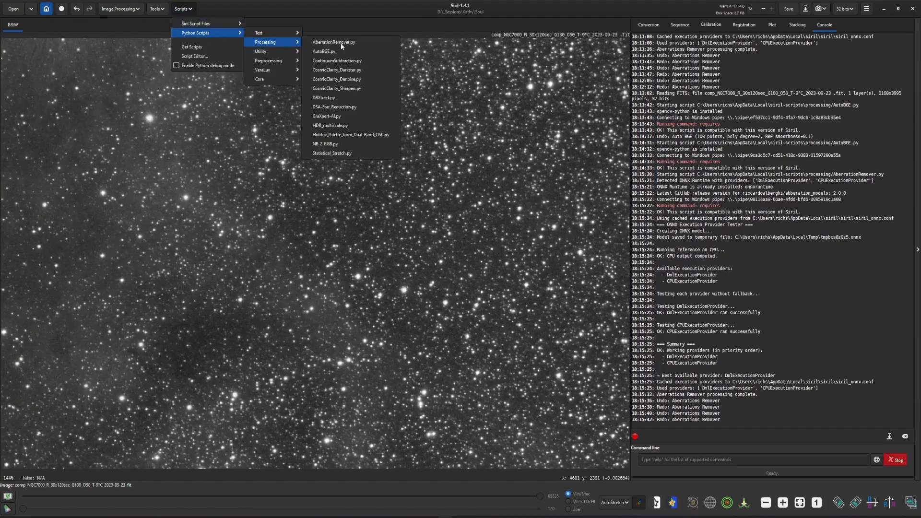
{"action": "left_click", "coordinate": [334, 42]}
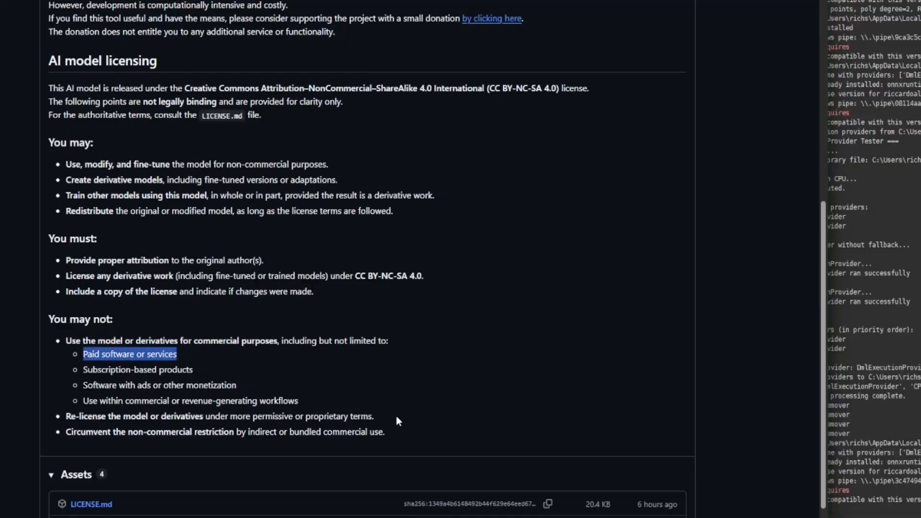
{"action": "mouse_move", "coordinate": [196, 361]}
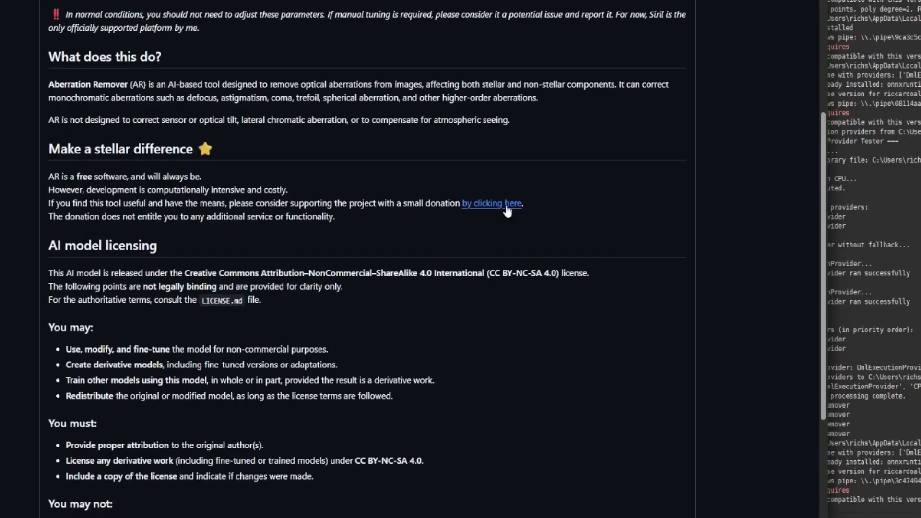
{"action": "mouse_move", "coordinate": [493, 222]}
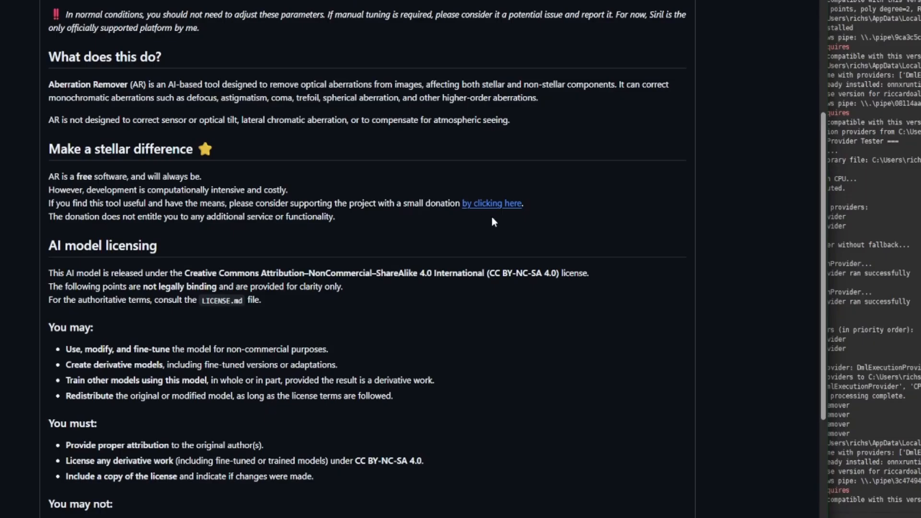
{"action": "mouse_move", "coordinate": [272, 186]}
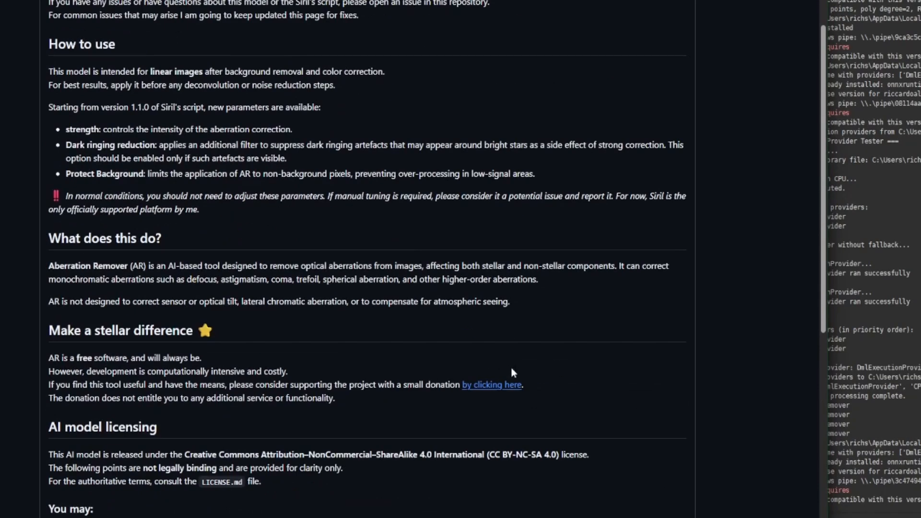
{"action": "mouse_move", "coordinate": [255, 359]}
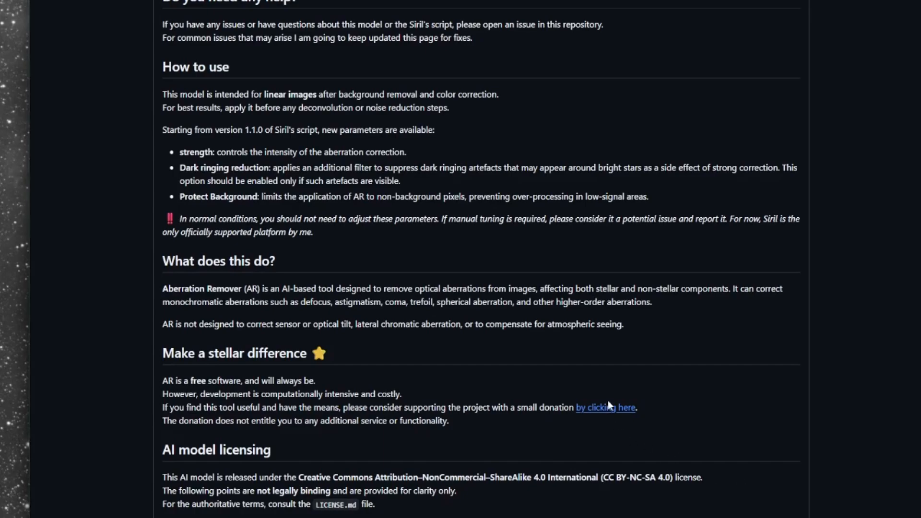
Start a PayPal donation to the developer and log in to the PayPal account.
{"action": "left_click", "coordinate": [605, 407]}
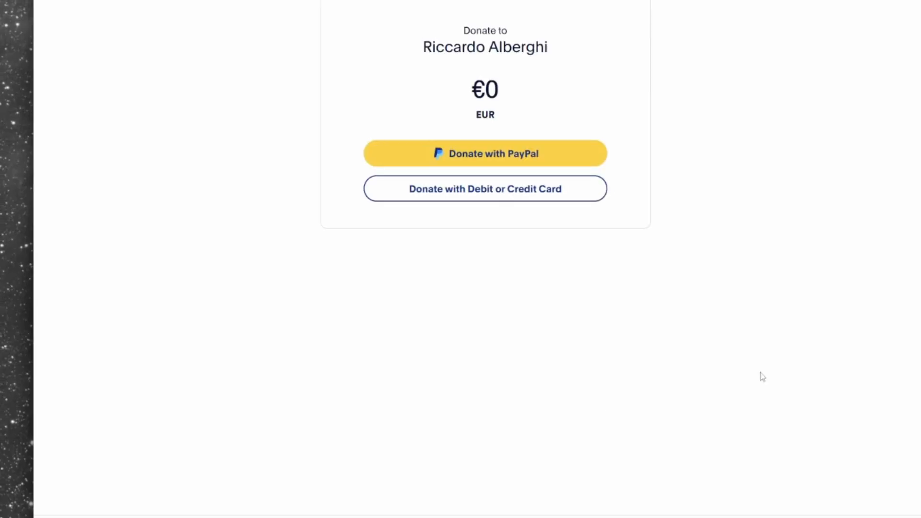
{"action": "left_click", "coordinate": [485, 153]}
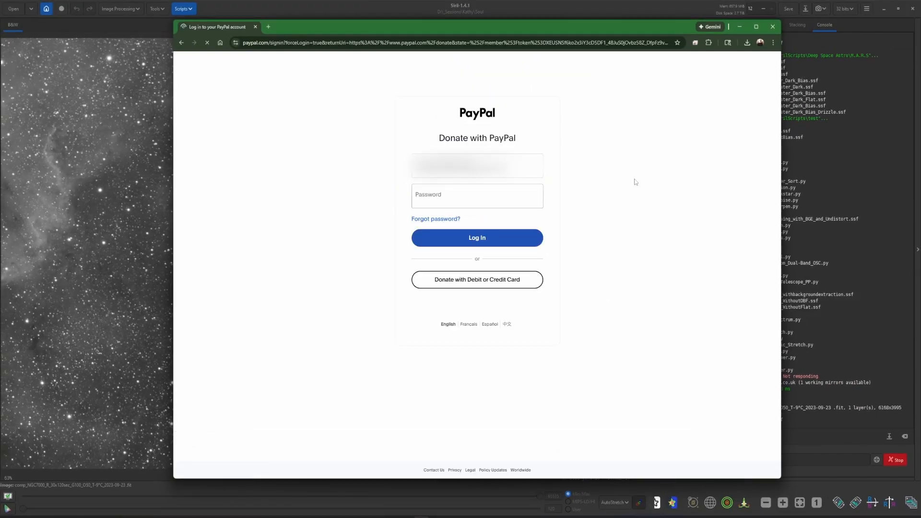
{"action": "left_click", "coordinate": [476, 238]}
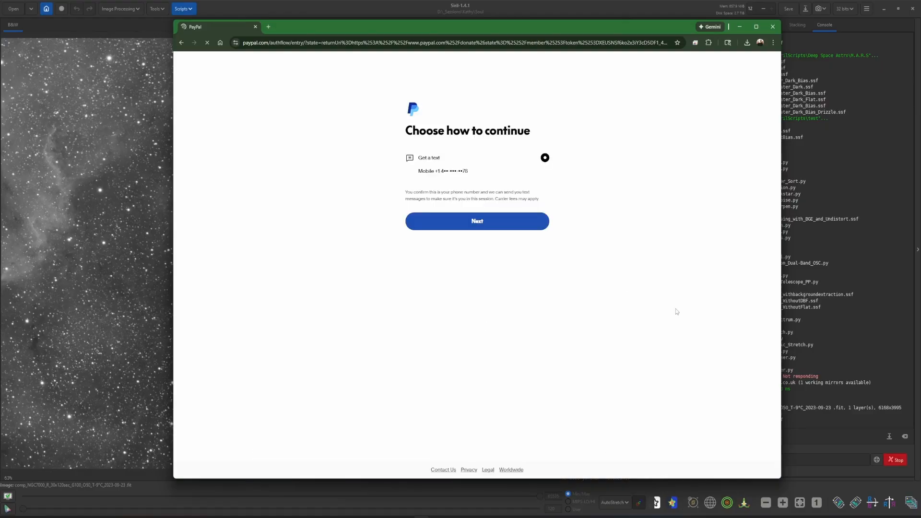